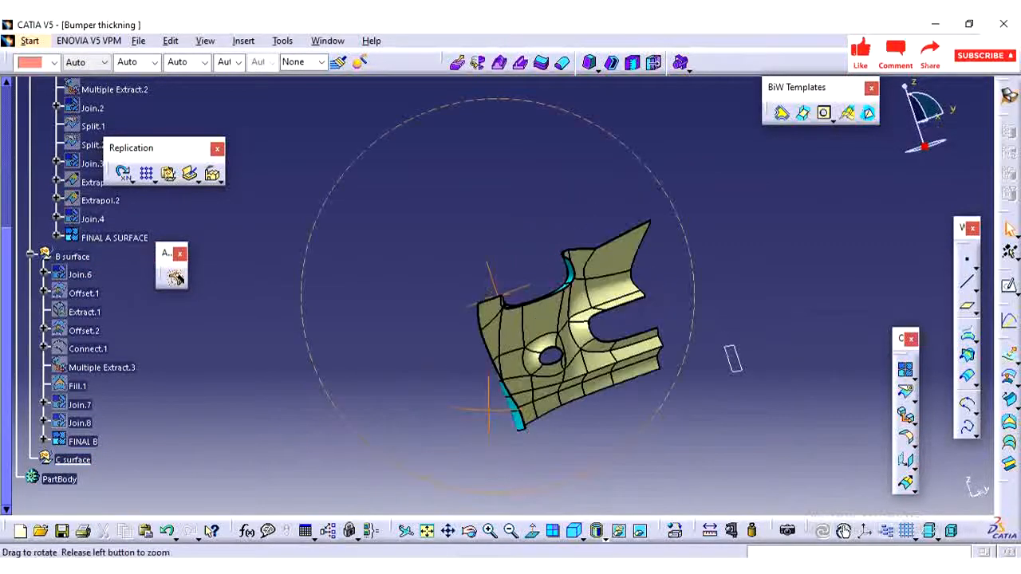
Step: Orbit the part to face the gap corner between the A and B surfaces
{"action": "left_click_drag", "start_coordinate": [574, 335], "coordinate": [606, 351]}
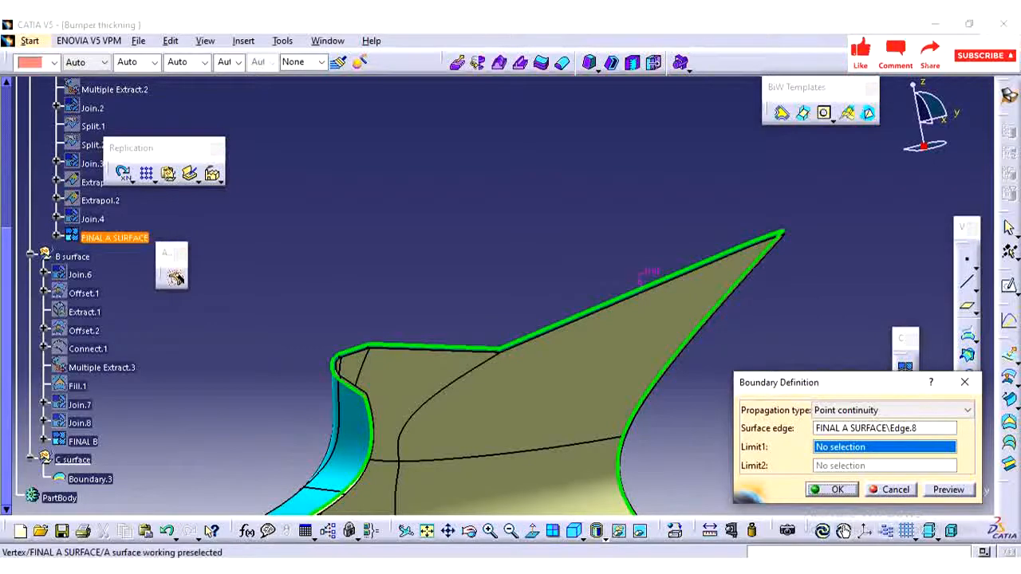
Step: Create Boundary.3 along the final A surface edge, limited by two vertices
{"action": "left_click", "coordinate": [362, 382]}
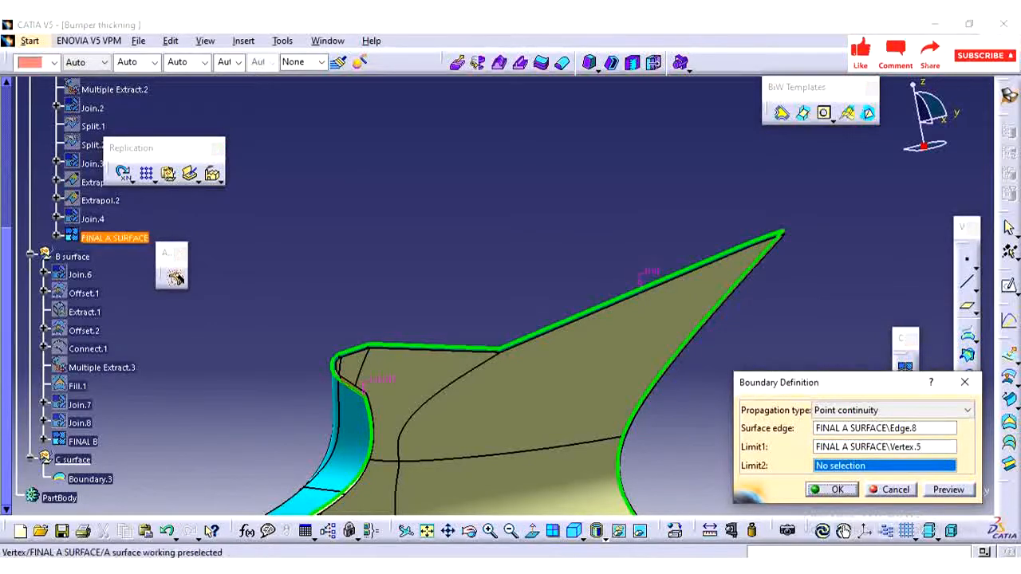
{"action": "left_click", "coordinate": [781, 231]}
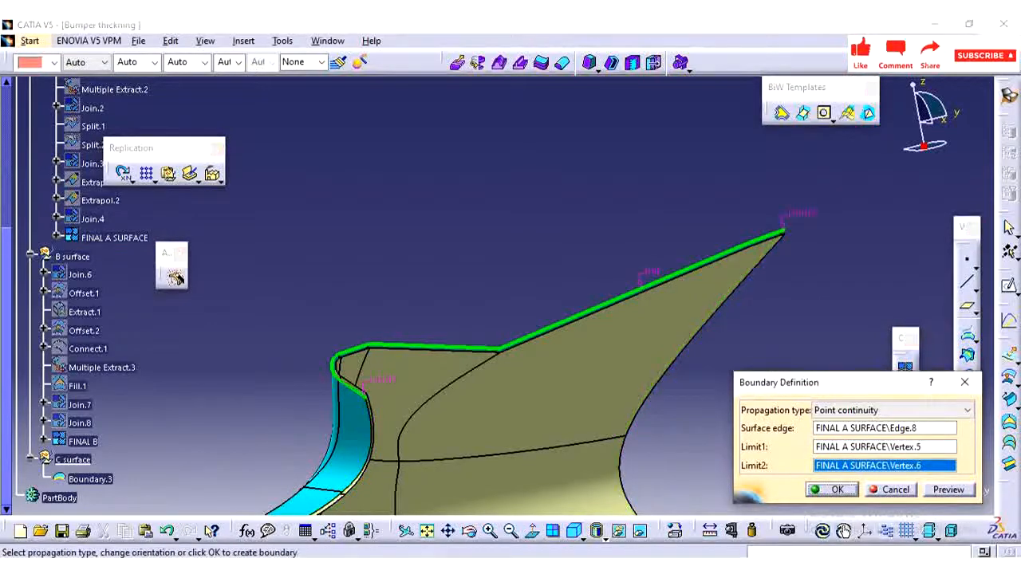
{"action": "left_click", "coordinate": [830, 489]}
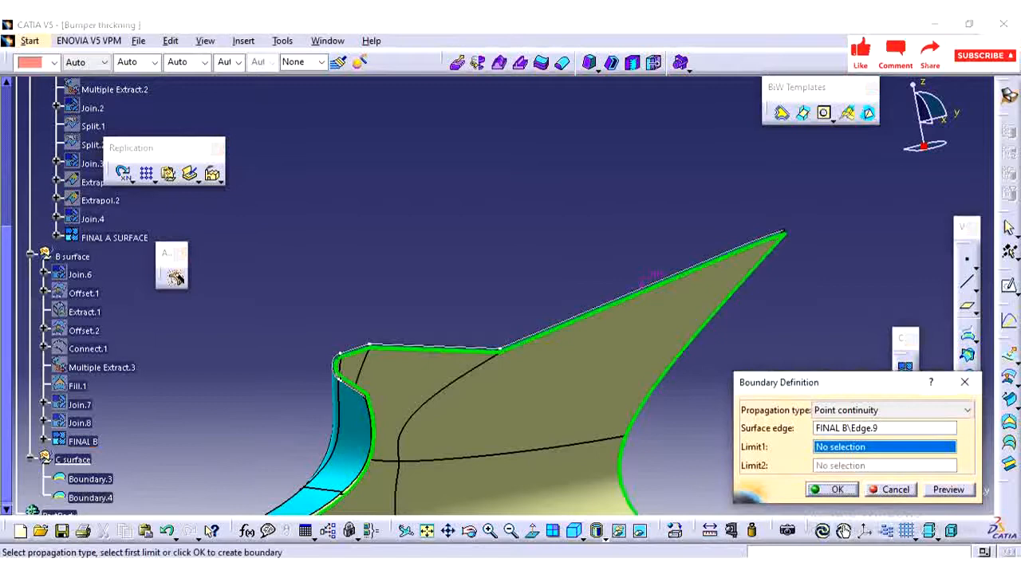
Step: Create Boundary.4 along the final B surface edge with its start limit vertex
{"action": "left_click", "coordinate": [786, 231]}
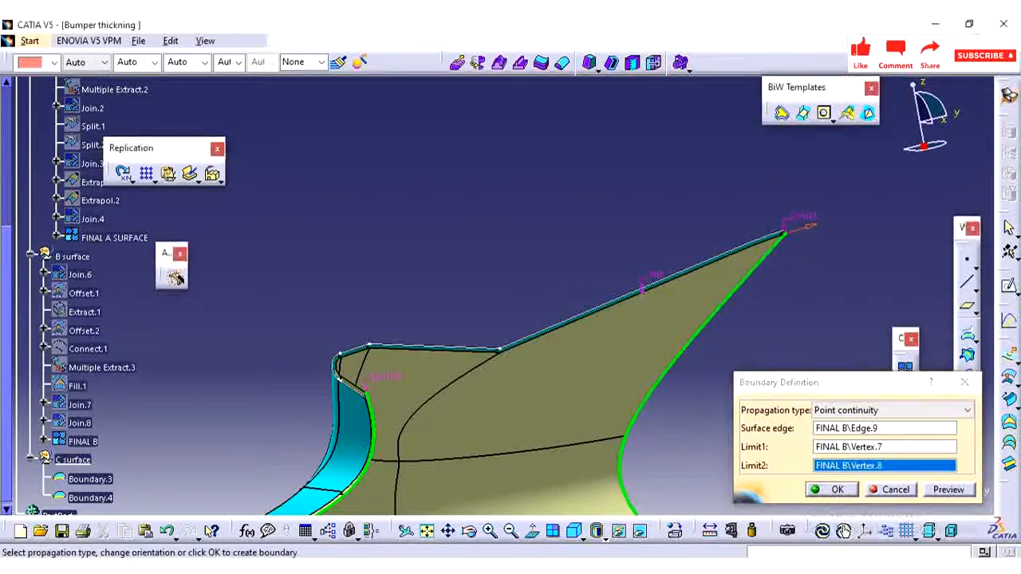
{"action": "left_click", "coordinate": [835, 489]}
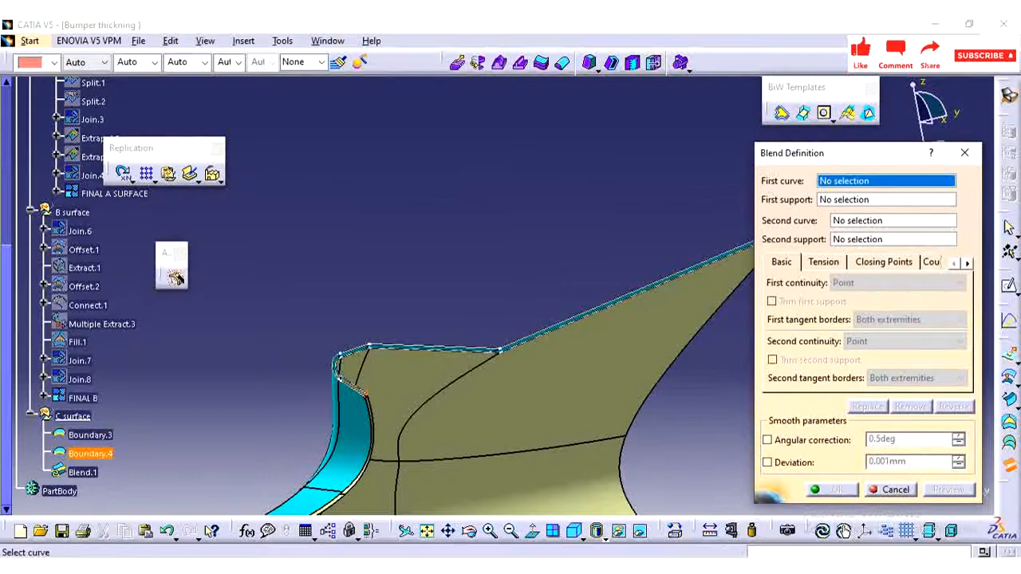
Step: Blend Boundary.3 on the final A surface support to Boundary.4
{"action": "left_click", "coordinate": [90, 434]}
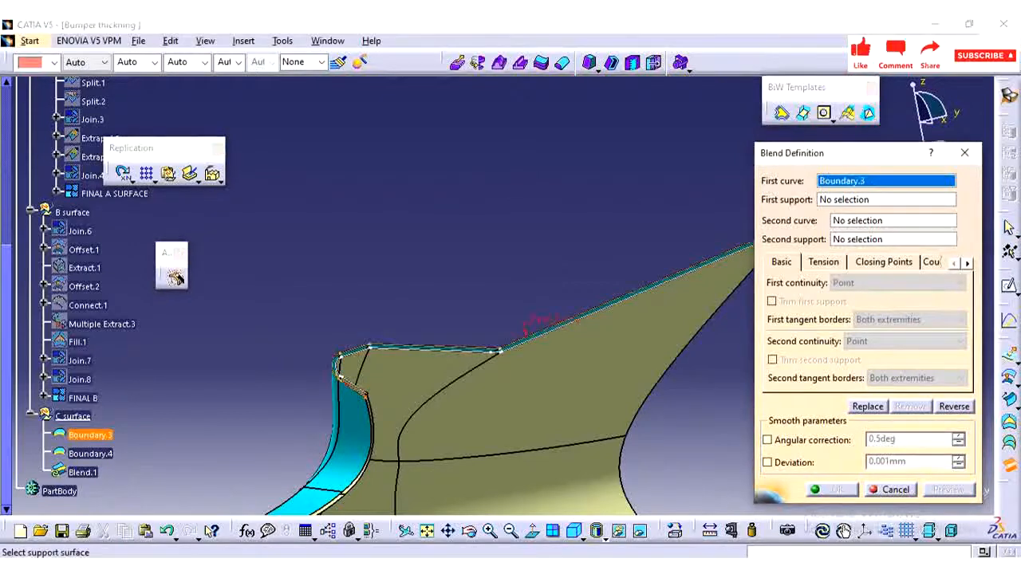
{"action": "left_click", "coordinate": [885, 200]}
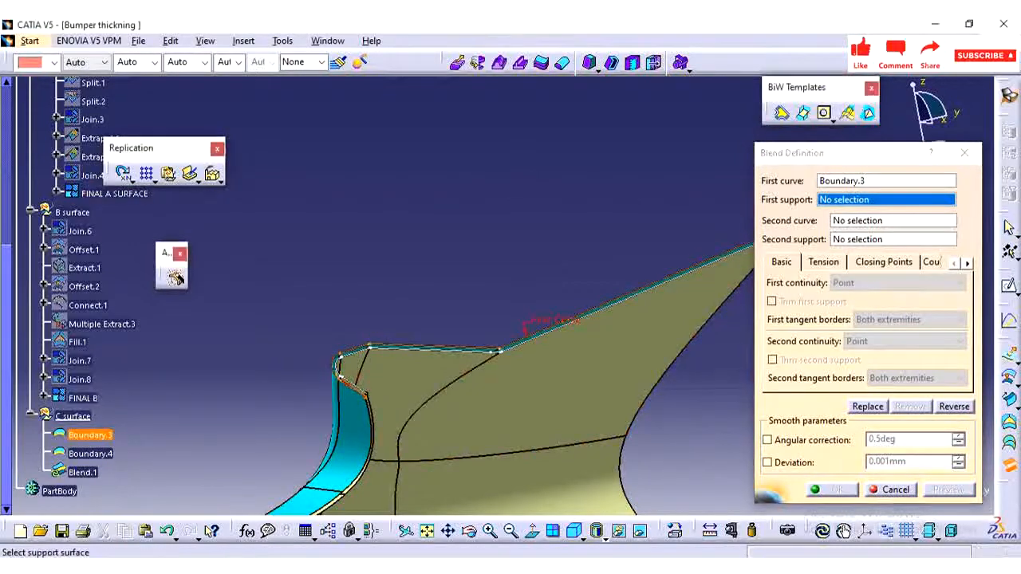
{"action": "left_click", "coordinate": [114, 193]}
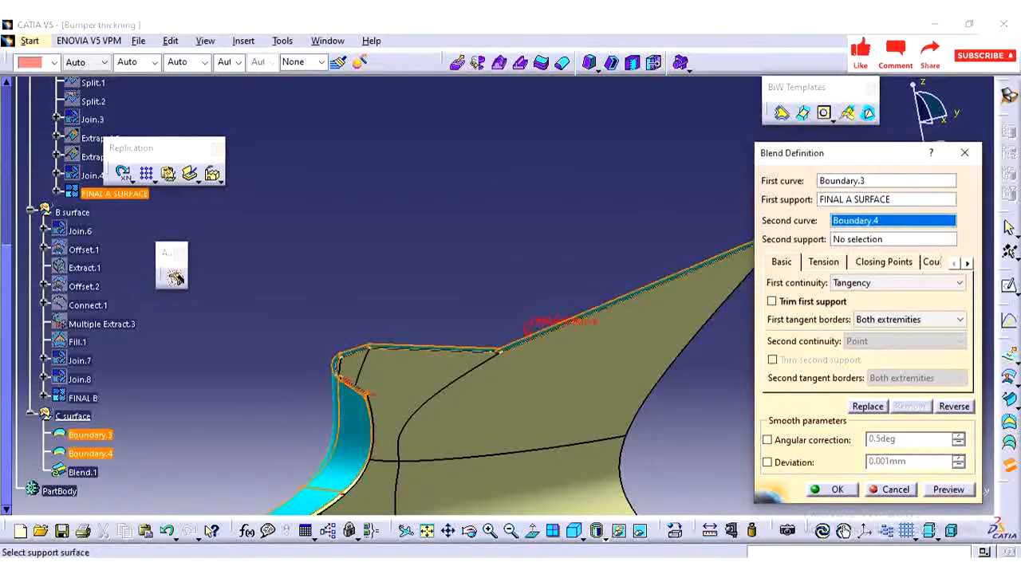
{"action": "left_click", "coordinate": [83, 398]}
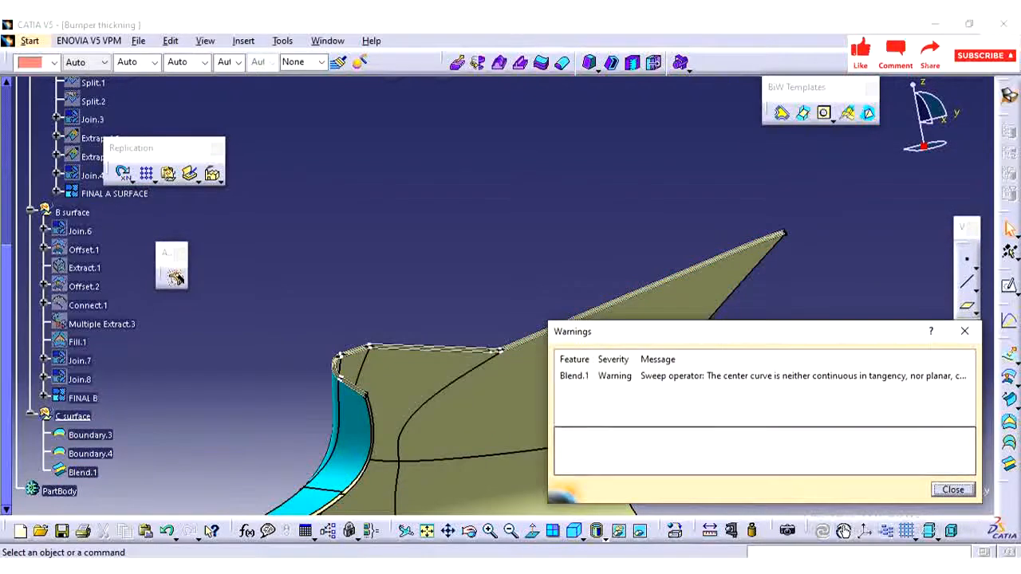
{"action": "left_click", "coordinate": [952, 489]}
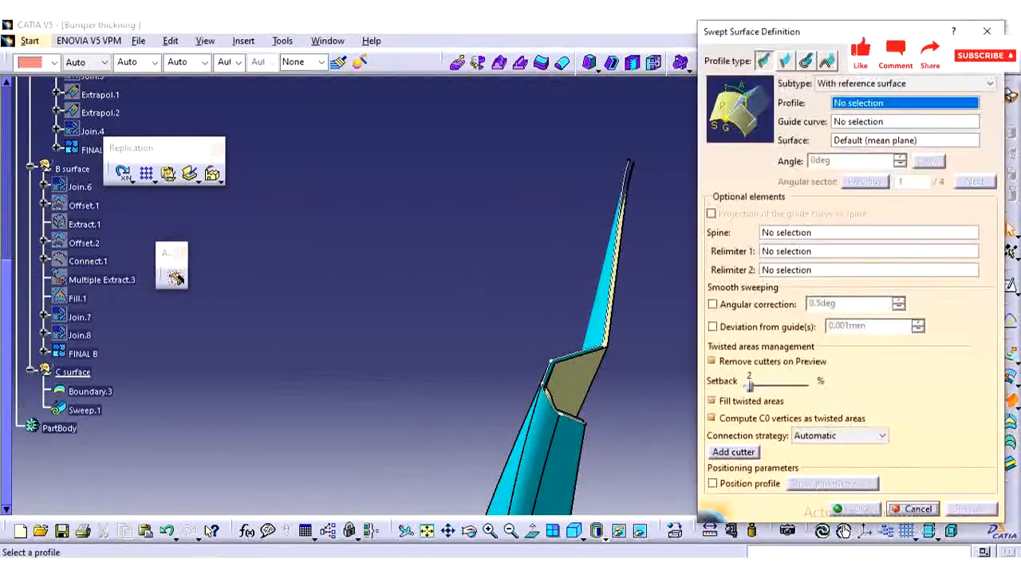
Step: Sweep Boundary.3 as a line profile using the 'With draft direction' subtype
{"action": "left_click", "coordinate": [89, 392]}
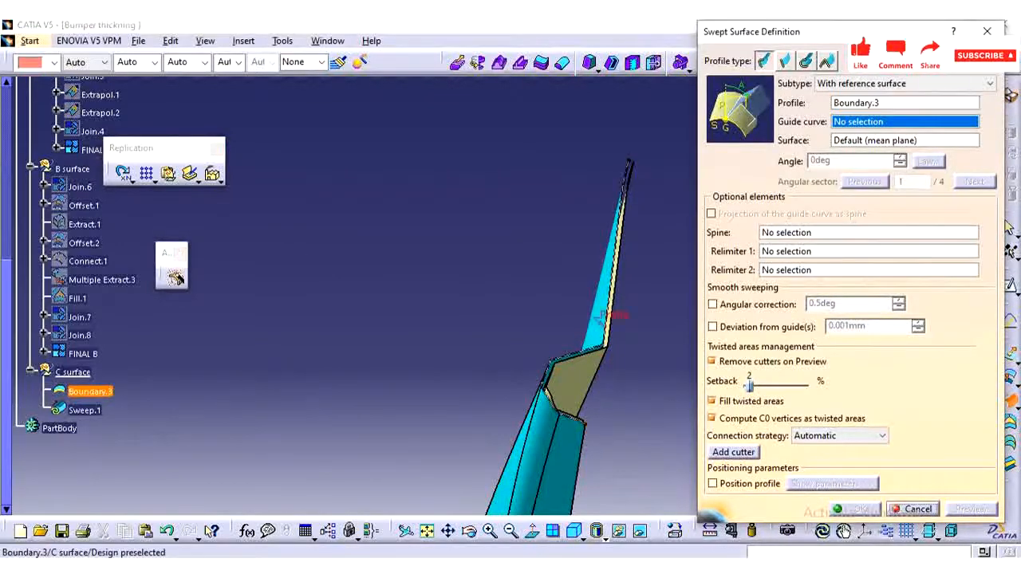
{"action": "left_click", "coordinate": [785, 61]}
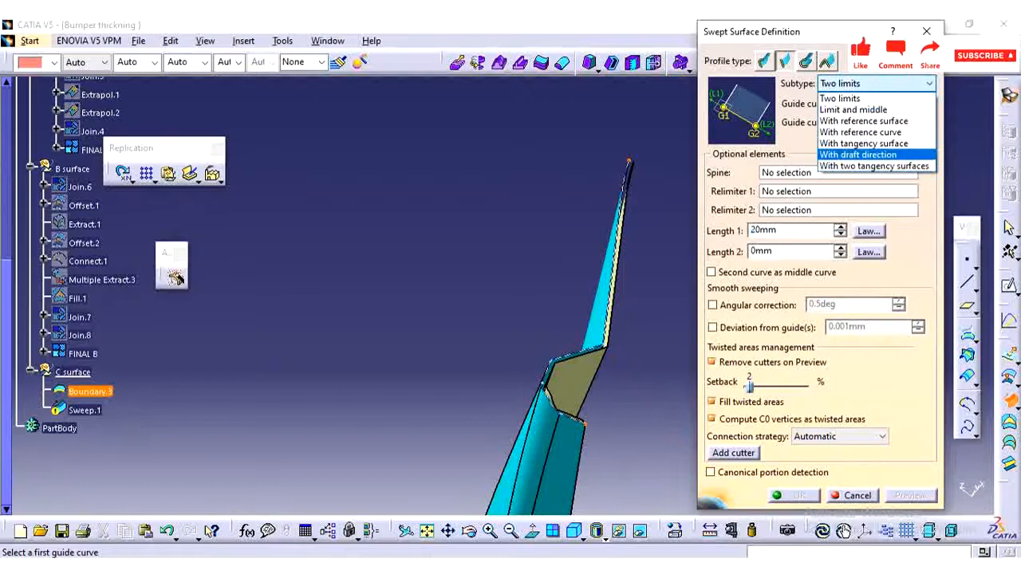
{"action": "left_click", "coordinate": [858, 154]}
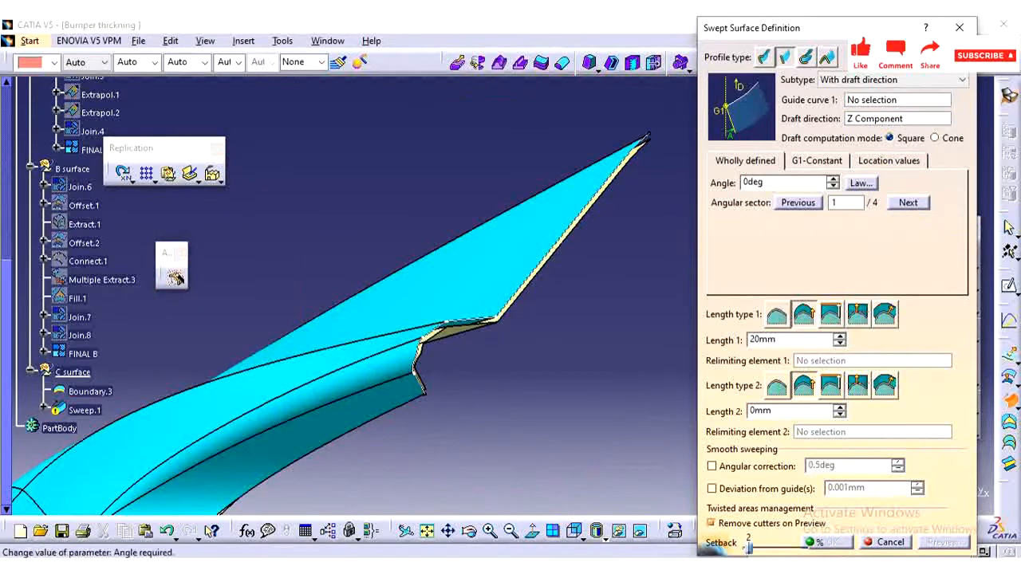
Step: Guide the sweep by Boundary.3, choose the next angular sector at 15deg, and preview
{"action": "type", "text": "3"}
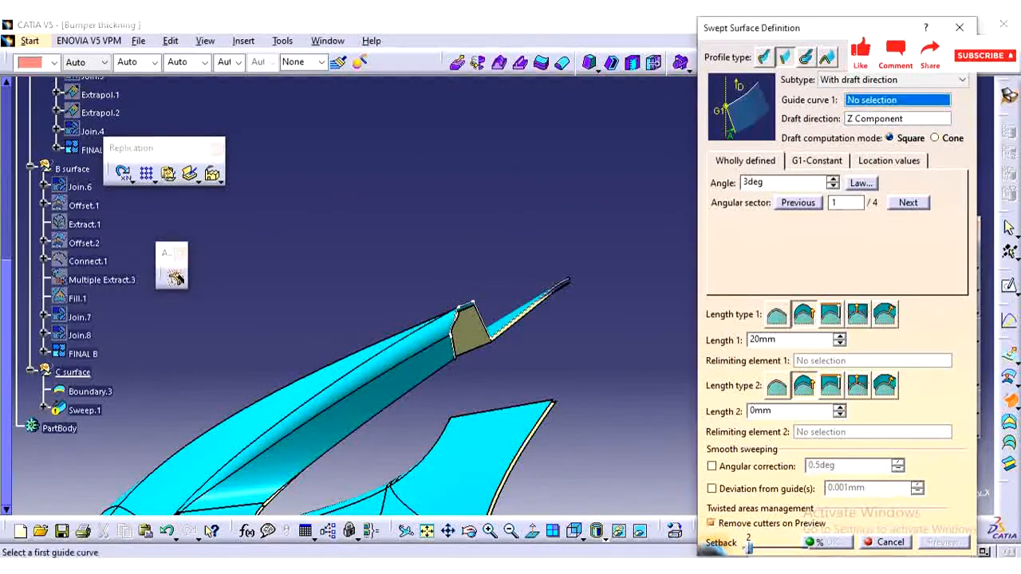
{"action": "left_click", "coordinate": [90, 391]}
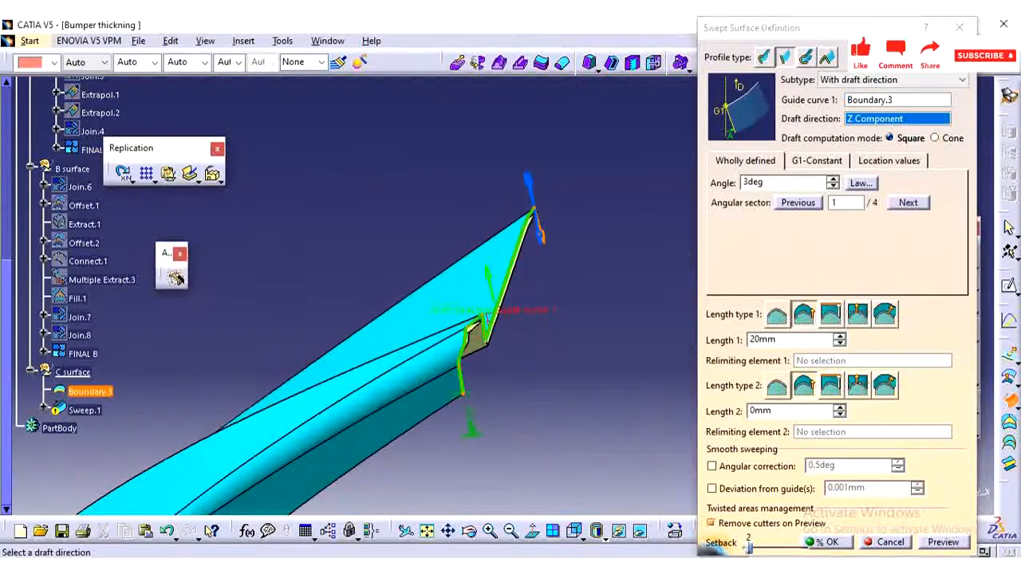
{"action": "left_click", "coordinate": [907, 202]}
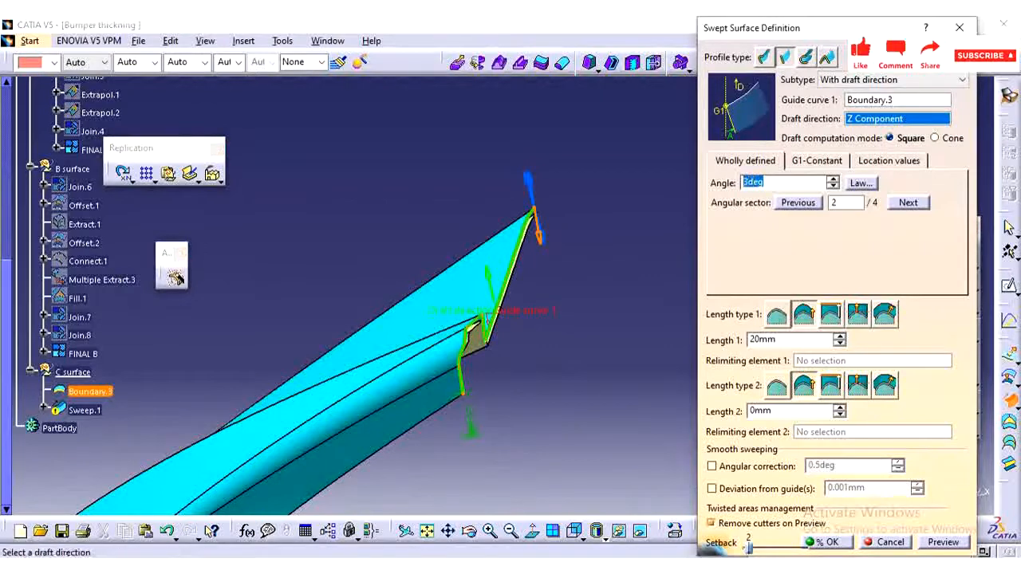
{"action": "type", "text": "15deg"}
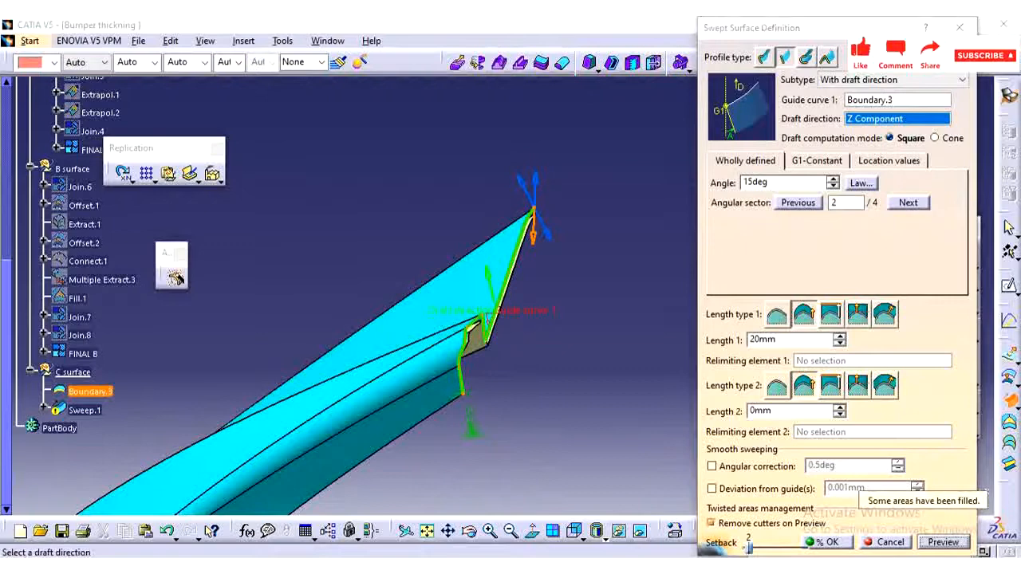
{"action": "left_click", "coordinate": [942, 542]}
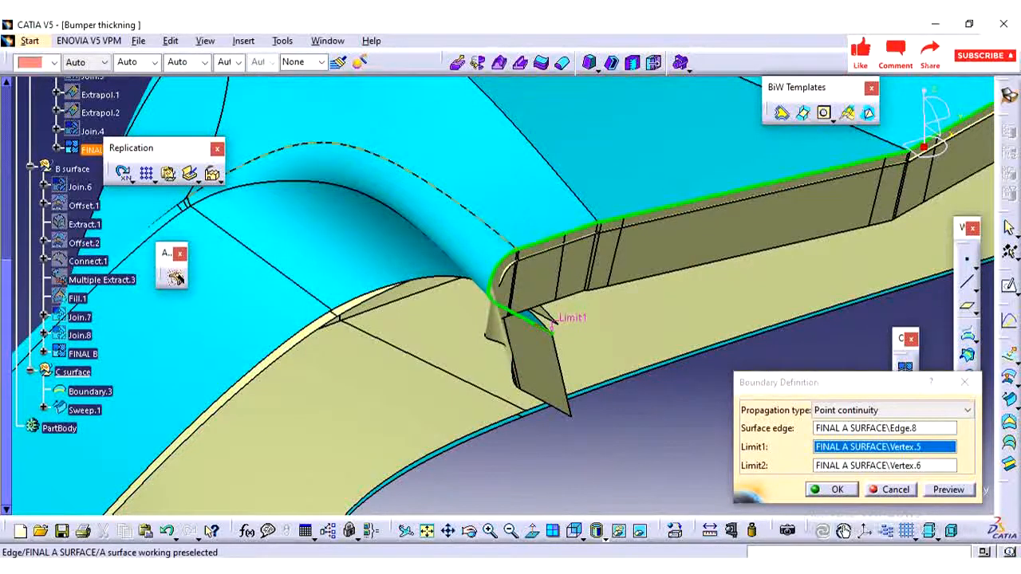
{"action": "mouse_move", "coordinate": [518, 287]}
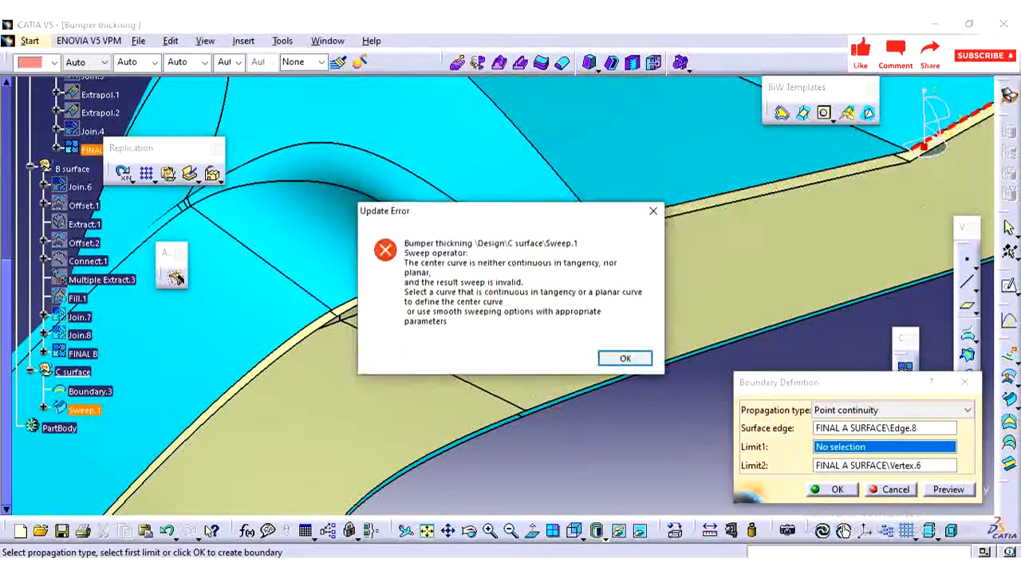
Step: Give Boundary.3 a new start vertex on the A edge, dismissing the update warnings
{"action": "left_click", "coordinate": [625, 357]}
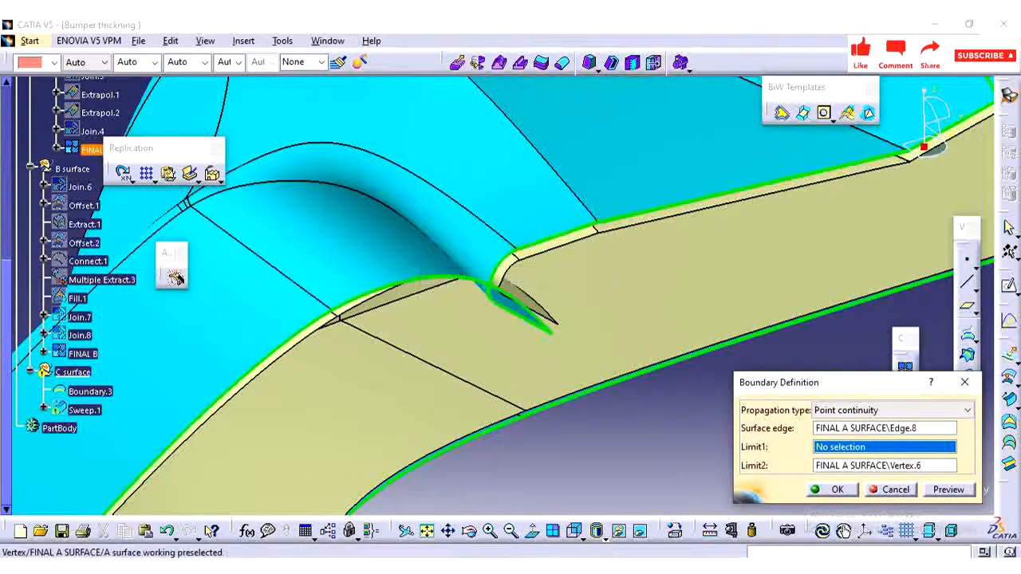
{"action": "left_click", "coordinate": [947, 488]}
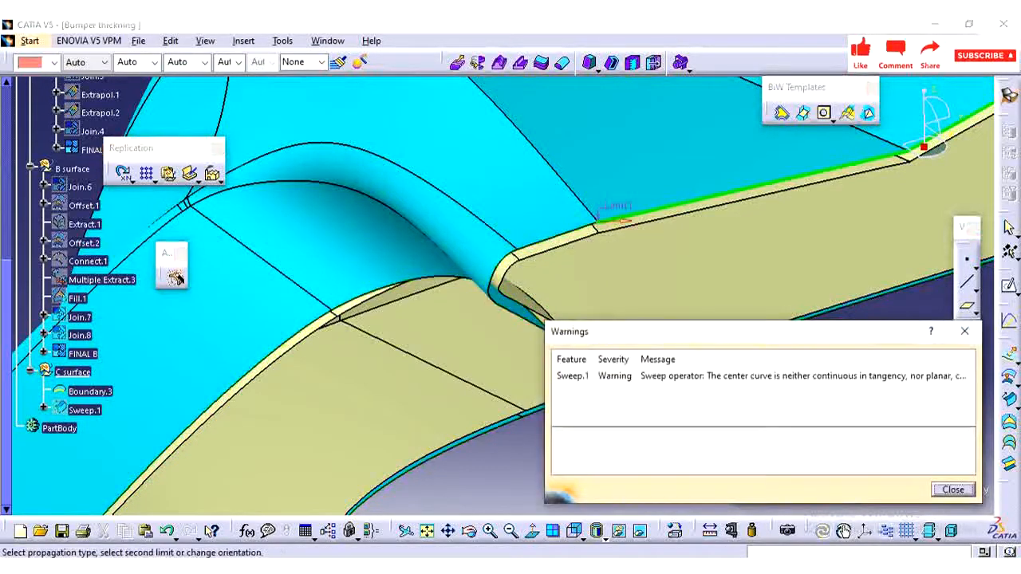
{"action": "left_click", "coordinate": [952, 488]}
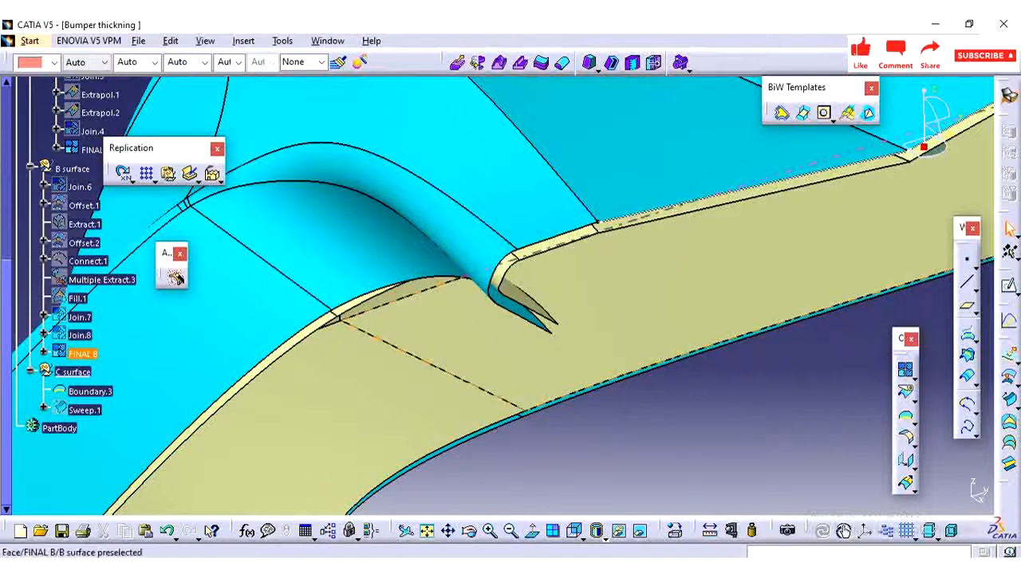
{"action": "right_click", "coordinate": [85, 409]}
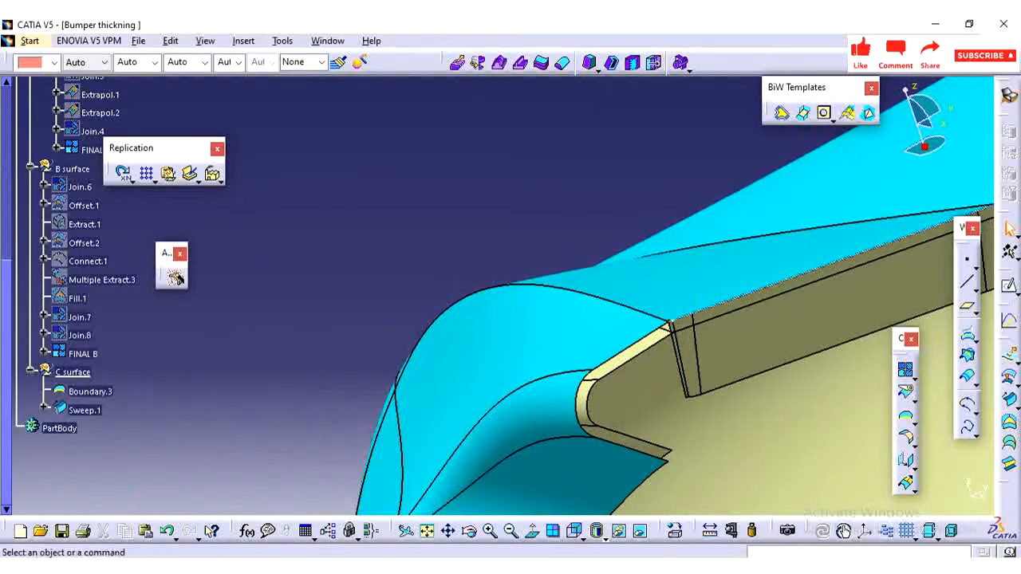
Step: Create Boundary.5 on Edge.10 from Boundary.3's vertex to Vertex.11
{"action": "left_click", "coordinate": [85, 409]}
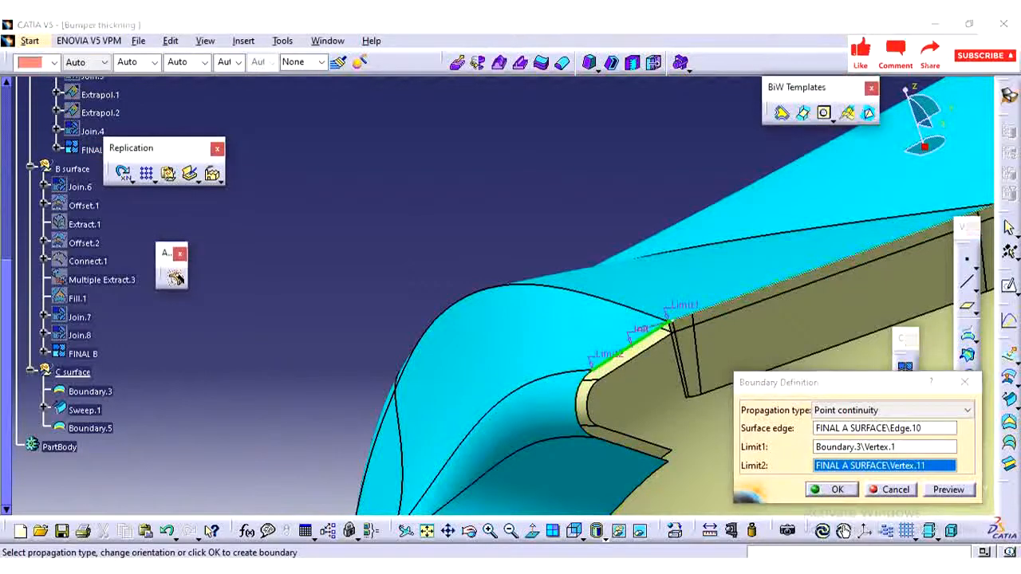
{"action": "left_click", "coordinate": [836, 488]}
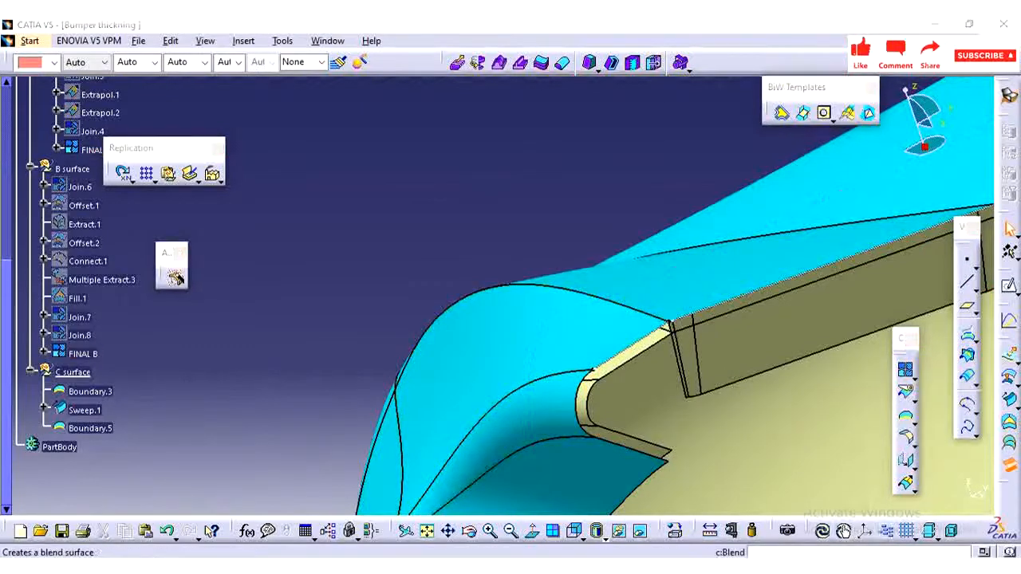
Step: Open the Blend tool, then replace it with a drafted line sweep
{"action": "left_click", "coordinate": [171, 268]}
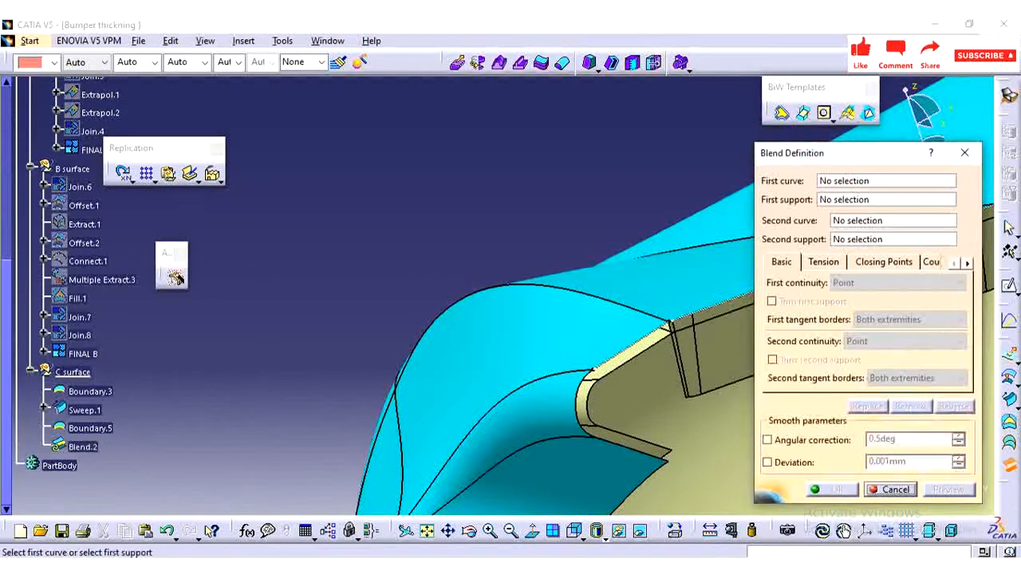
{"action": "left_click", "coordinate": [83, 353]}
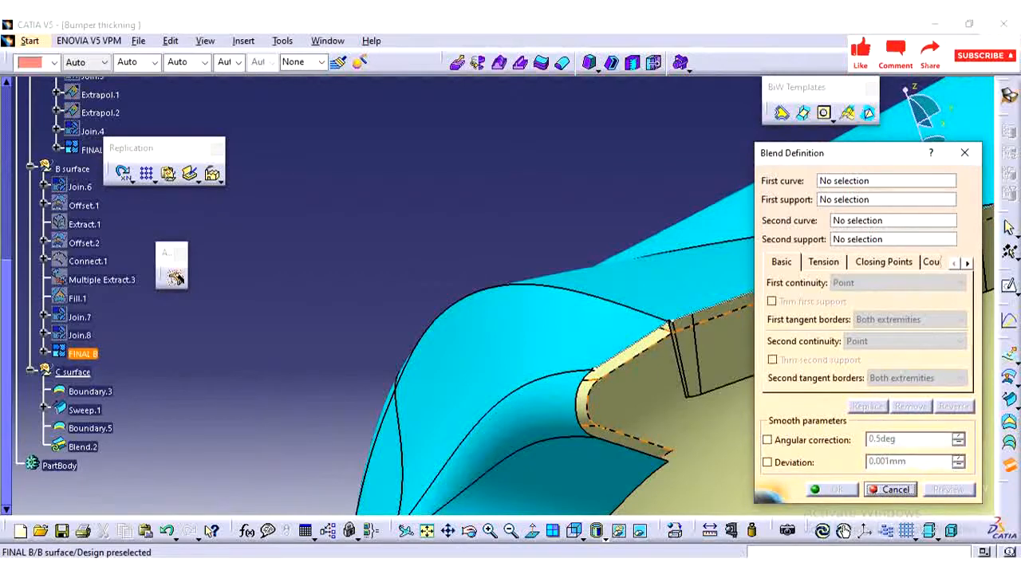
{"action": "left_click", "coordinate": [891, 489]}
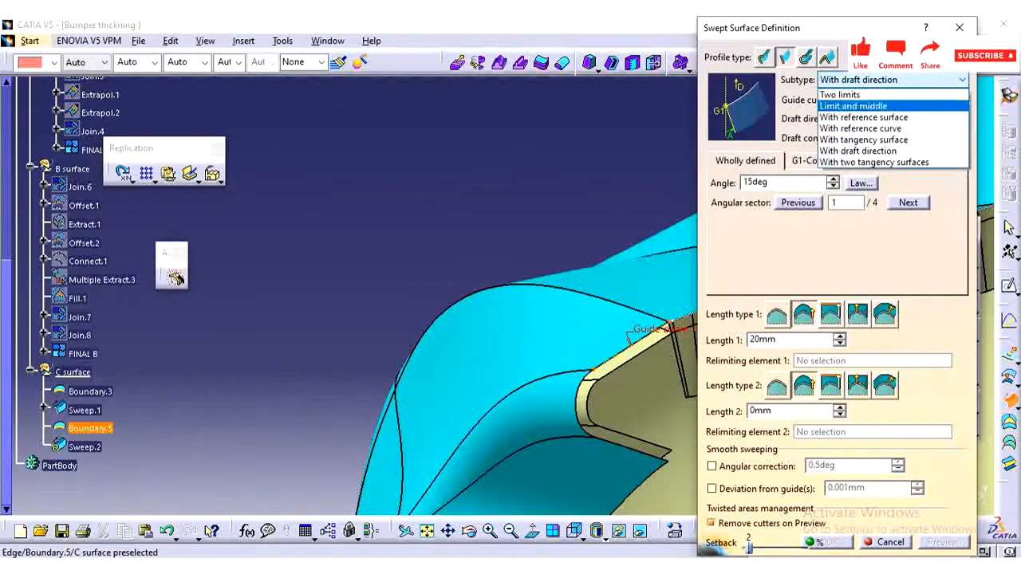
{"action": "mouse_move", "coordinate": [863, 140]}
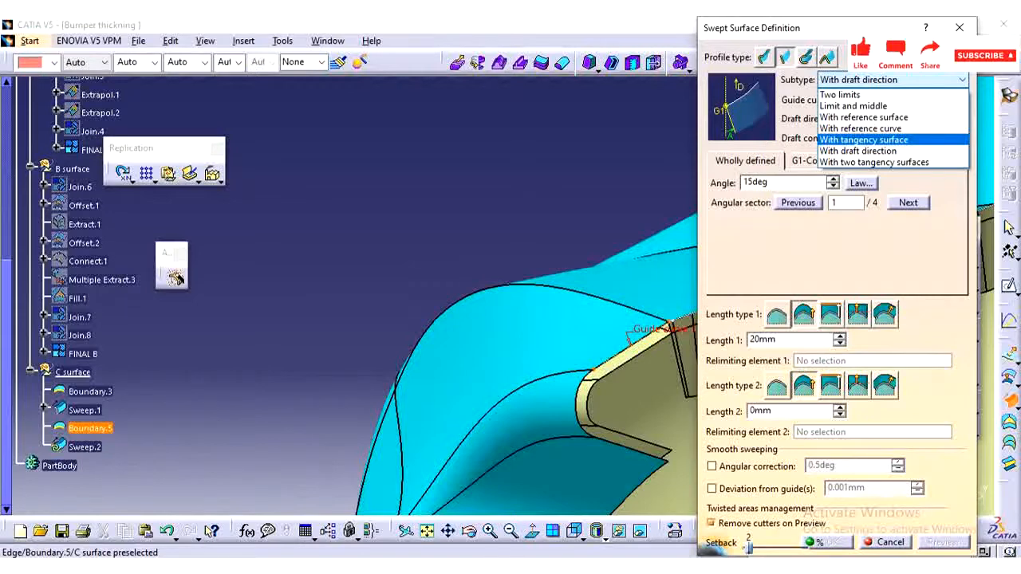
Step: Try the 'With tangency surface' subtype, then revert to 'With draft direction'
{"action": "left_click", "coordinate": [863, 139]}
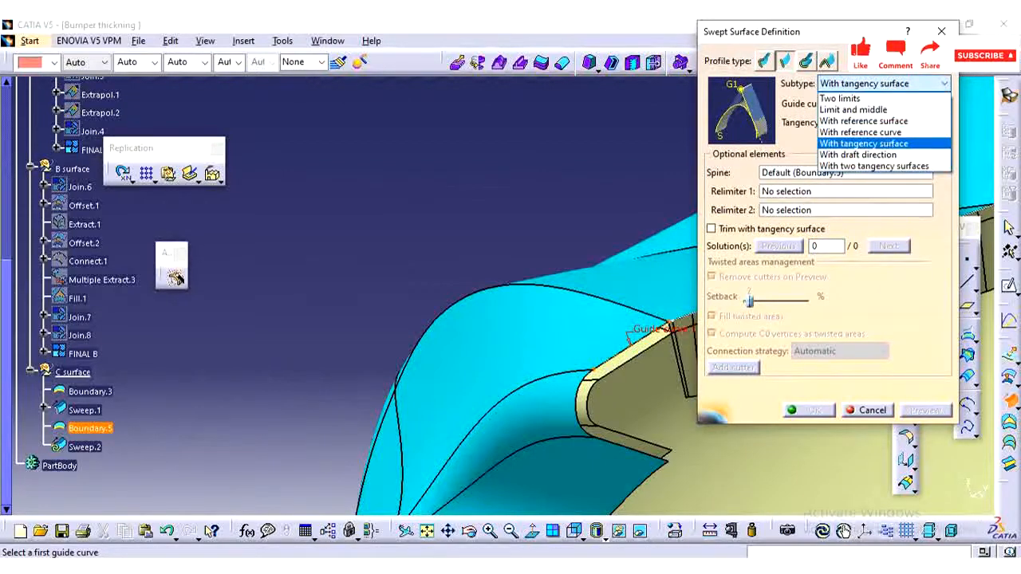
{"action": "left_click", "coordinate": [857, 154]}
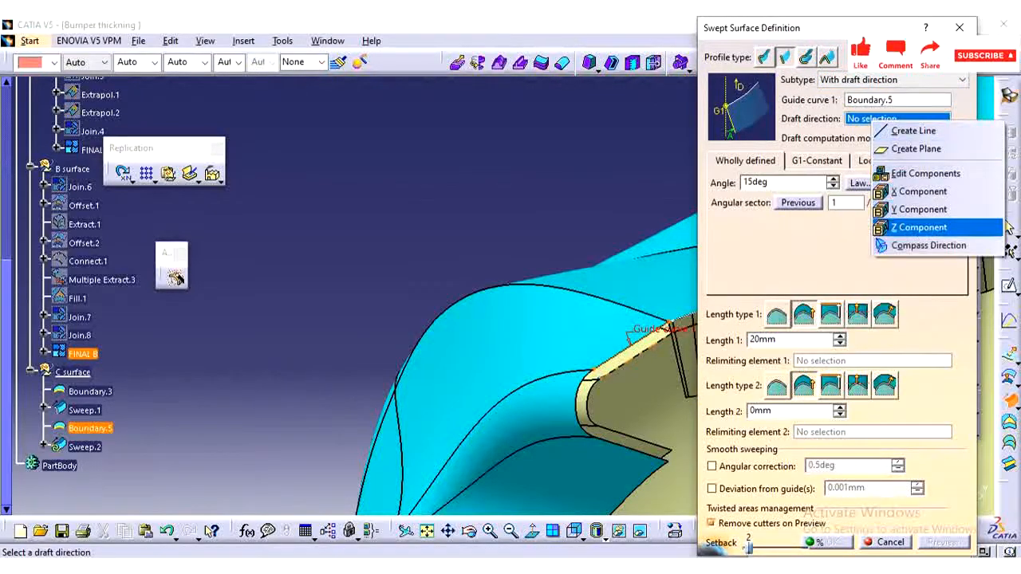
Step: Draft the Boundary.5 sweep along Z, preview it, and set Length 1 to 5mm
{"action": "left_click", "coordinate": [920, 227]}
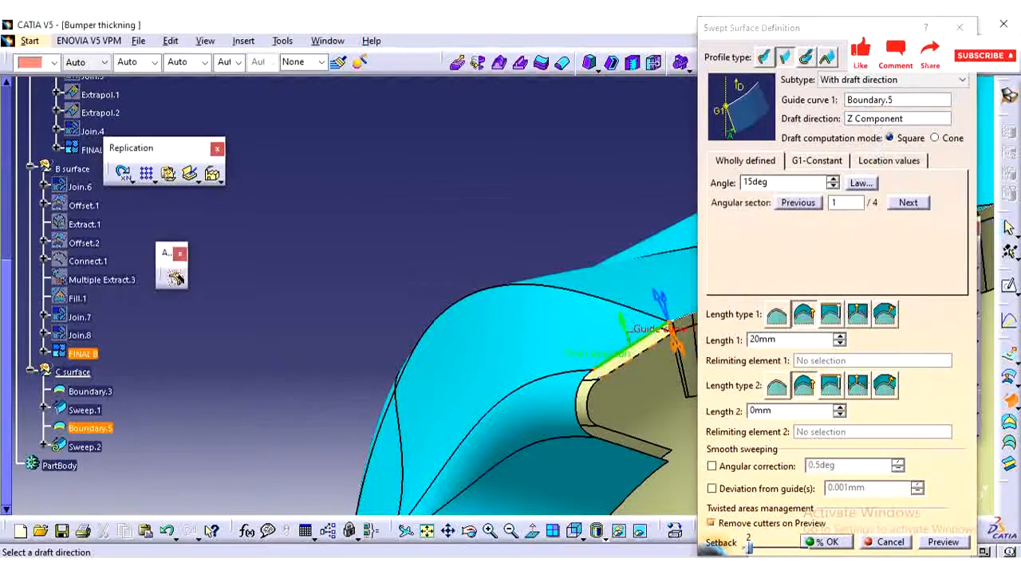
{"action": "left_click", "coordinate": [907, 201]}
{"action": "type", "text": "1"}
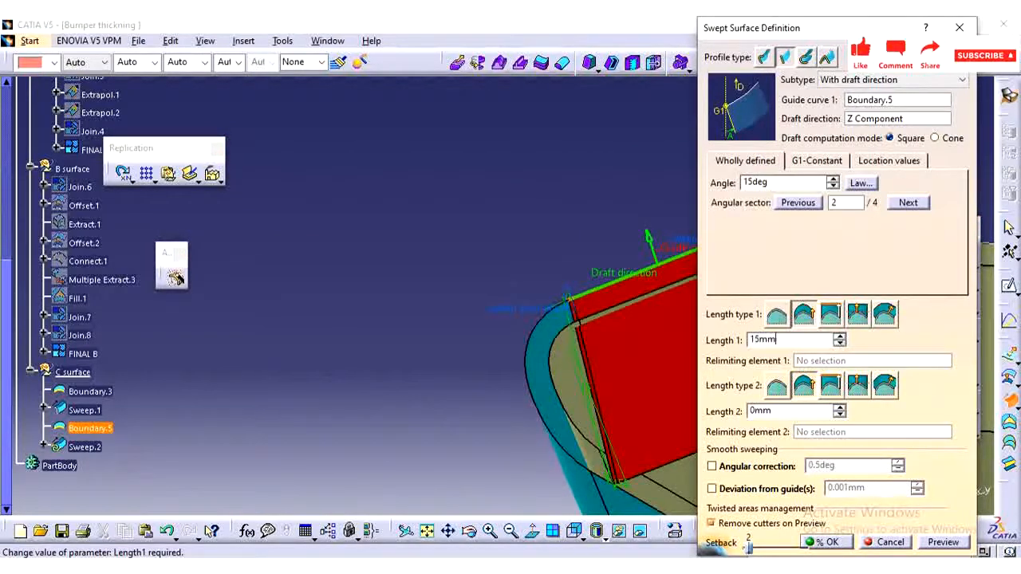
{"action": "type", "text": "5"}
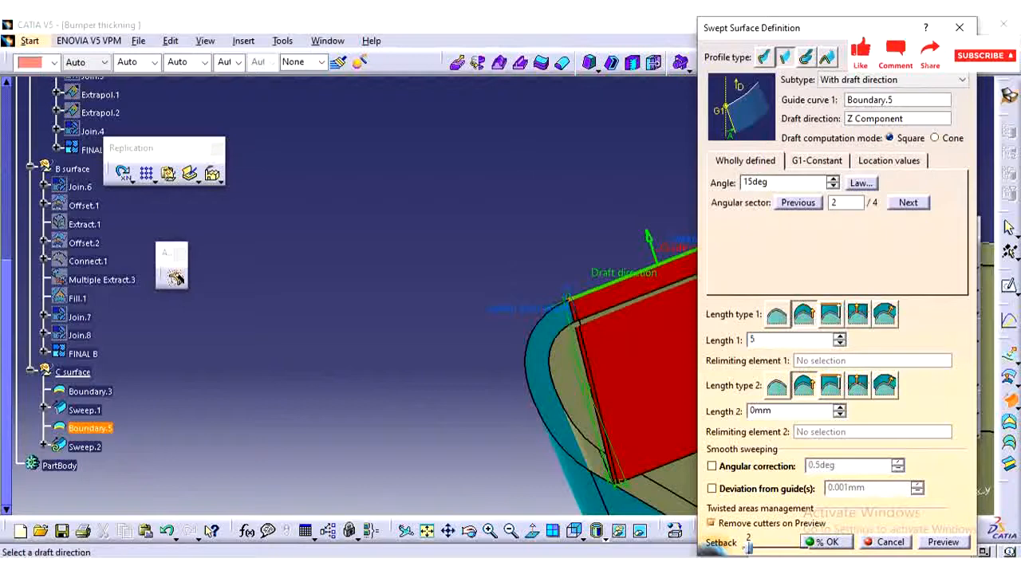
{"action": "left_click", "coordinate": [890, 542]}
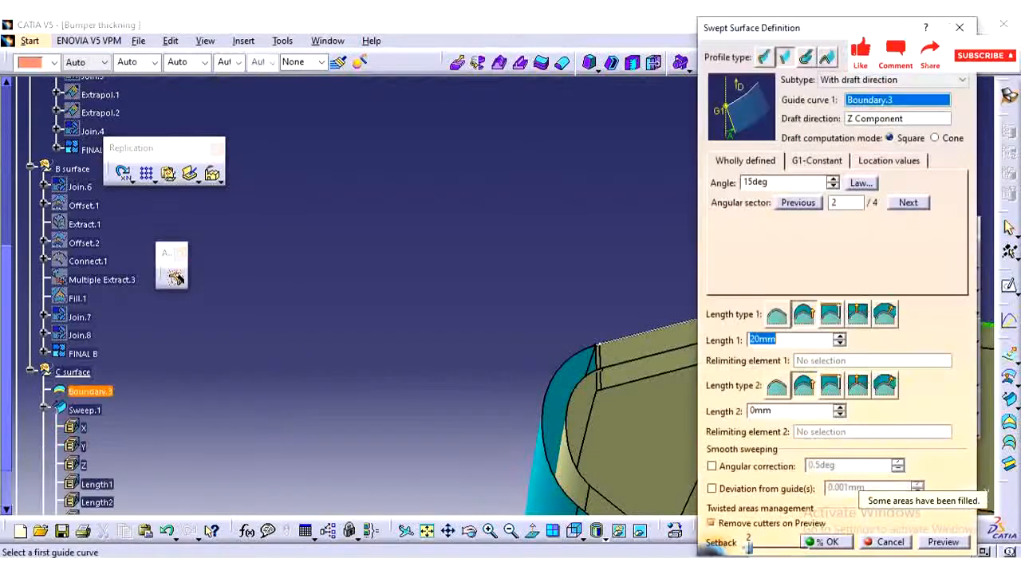
Step: Confirm Sweep.1 along Boundary.3 and dismiss the non-tangent center curve warning
{"action": "left_click", "coordinate": [825, 542]}
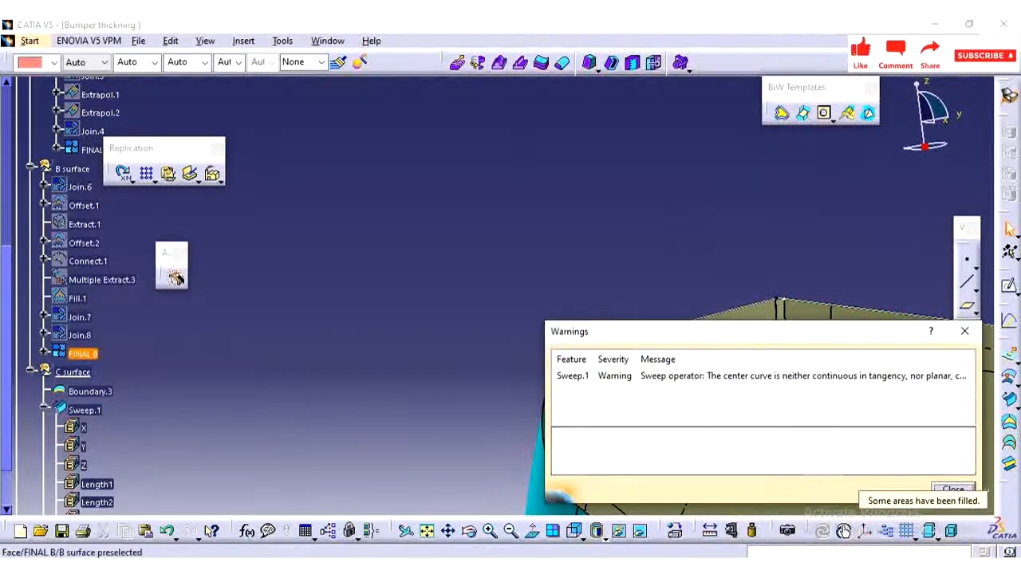
{"action": "left_click", "coordinate": [953, 488]}
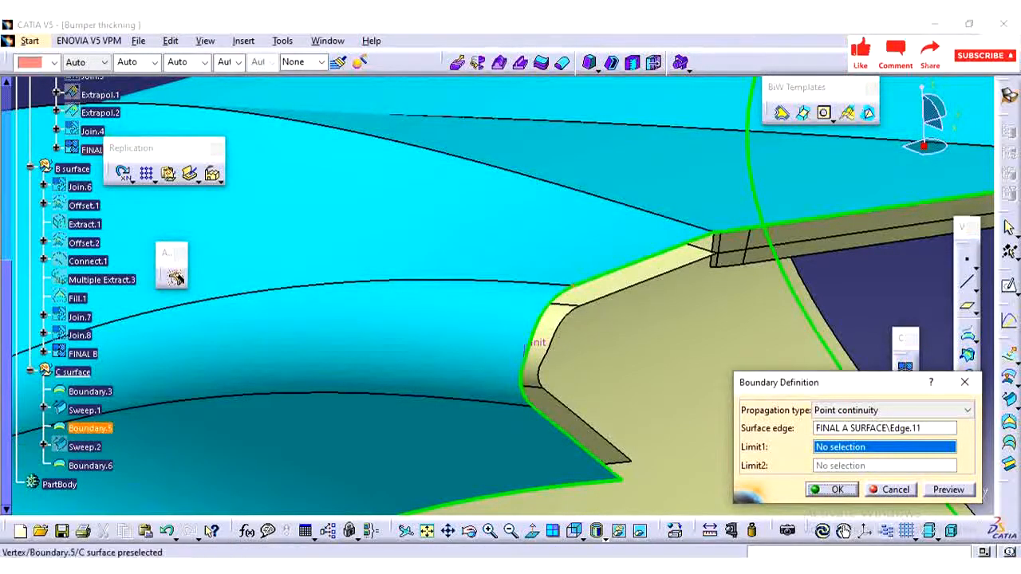
Step: Create Boundary.6 limited between Boundary.5 Vertex.2 and FINAL A SURFACE Vertex.12
{"action": "left_click", "coordinate": [582, 283]}
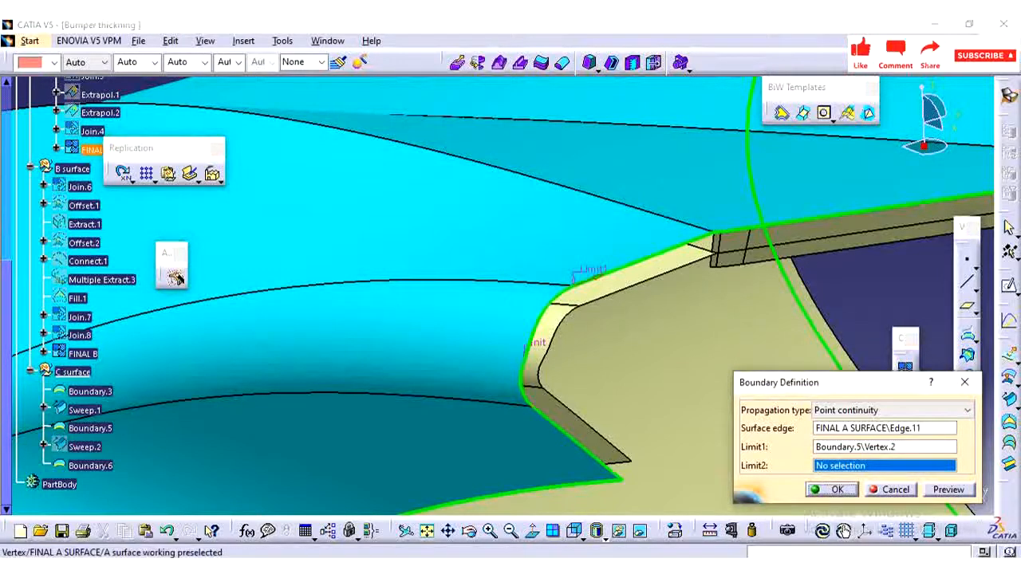
{"action": "left_click", "coordinate": [530, 399]}
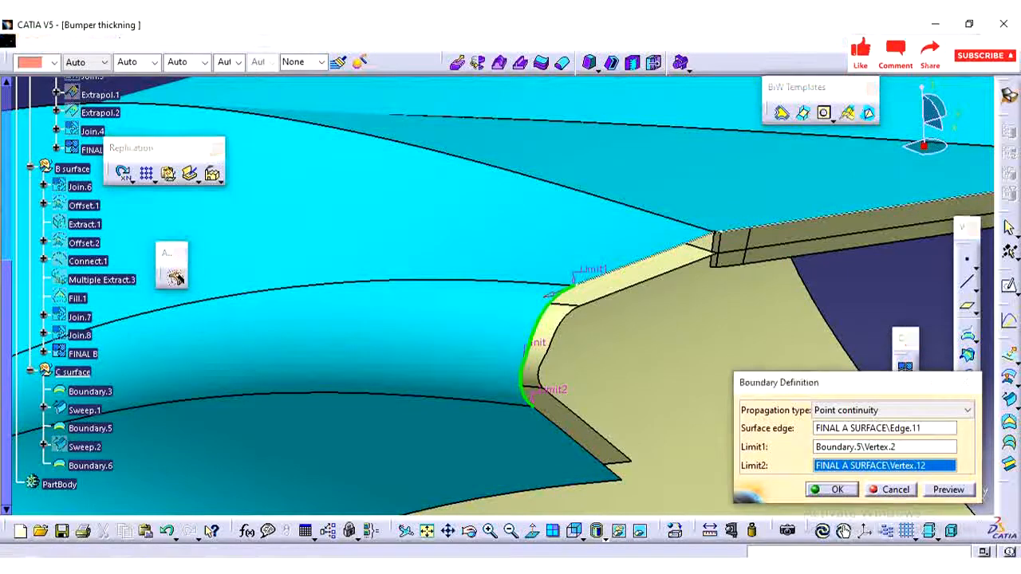
{"action": "left_click", "coordinate": [837, 489]}
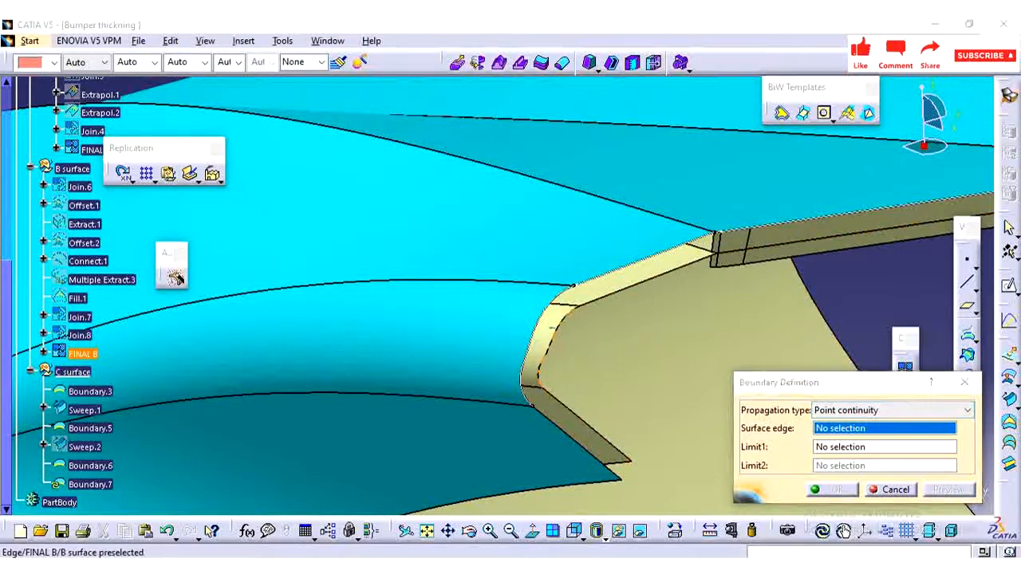
Step: Create Boundary.7 along FINAL B Edge.13, limited at Vertex.13 and Vertex.14
{"action": "left_click", "coordinate": [558, 343]}
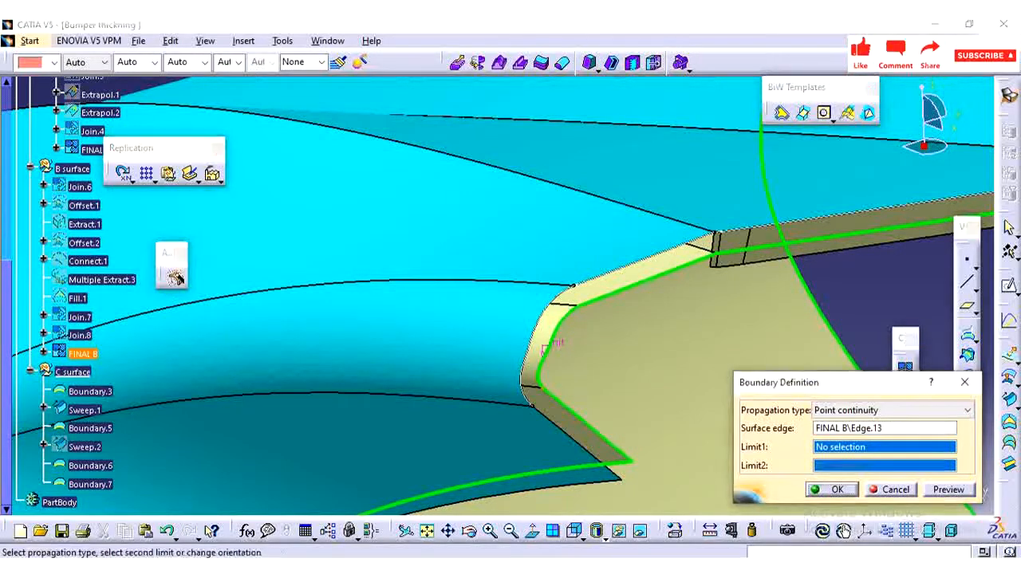
{"action": "left_click", "coordinate": [542, 371]}
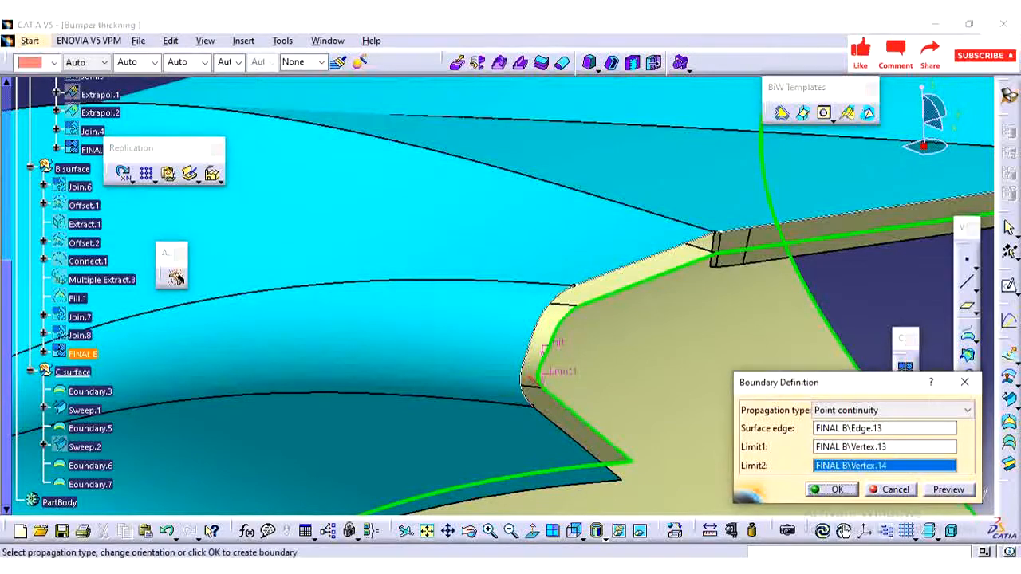
{"action": "left_click", "coordinate": [837, 489]}
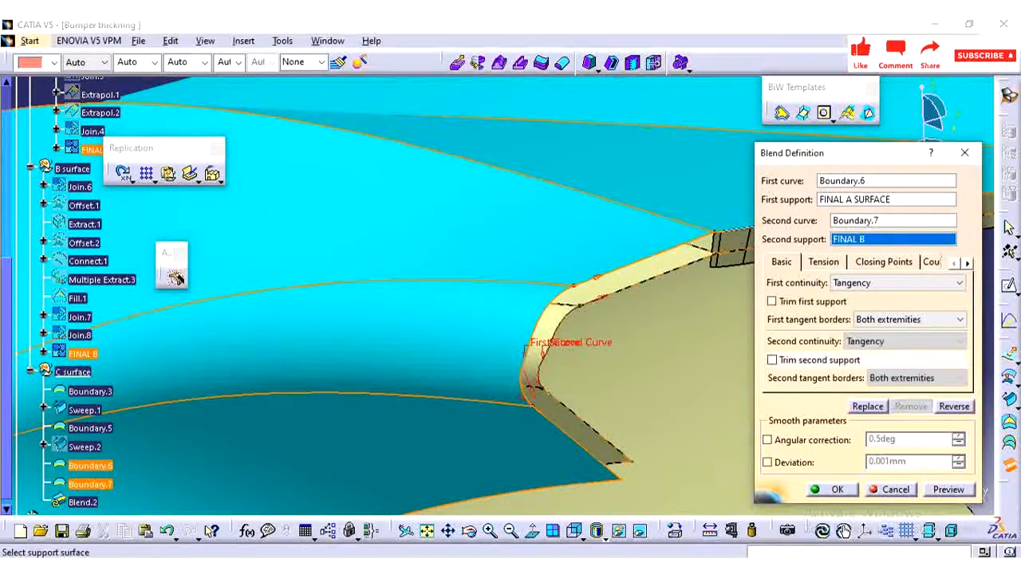
Step: Create Blend.2, then edit it to give the first side Tangency continuity
{"action": "left_click", "coordinate": [837, 489]}
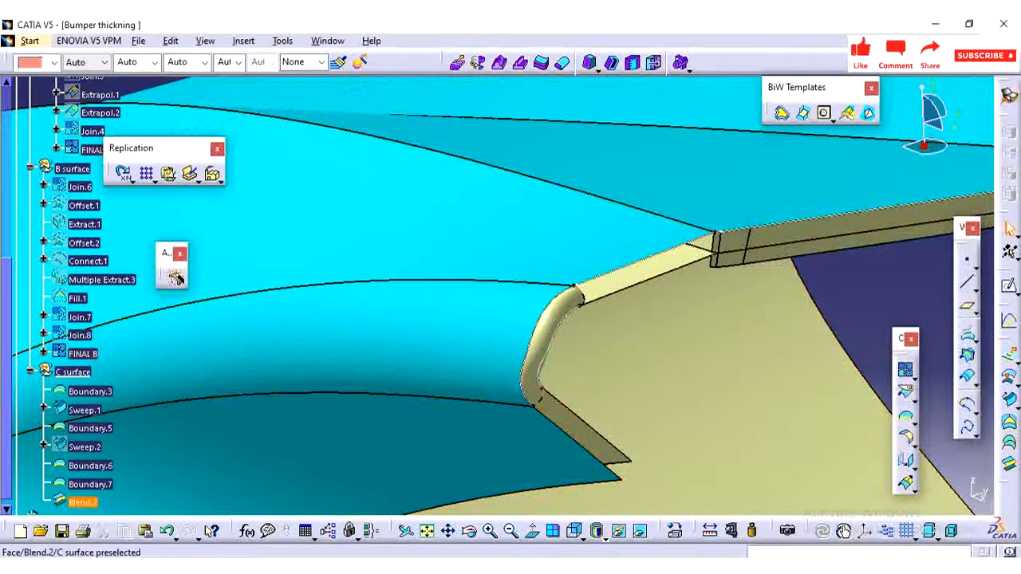
{"action": "double_click", "coordinate": [82, 502]}
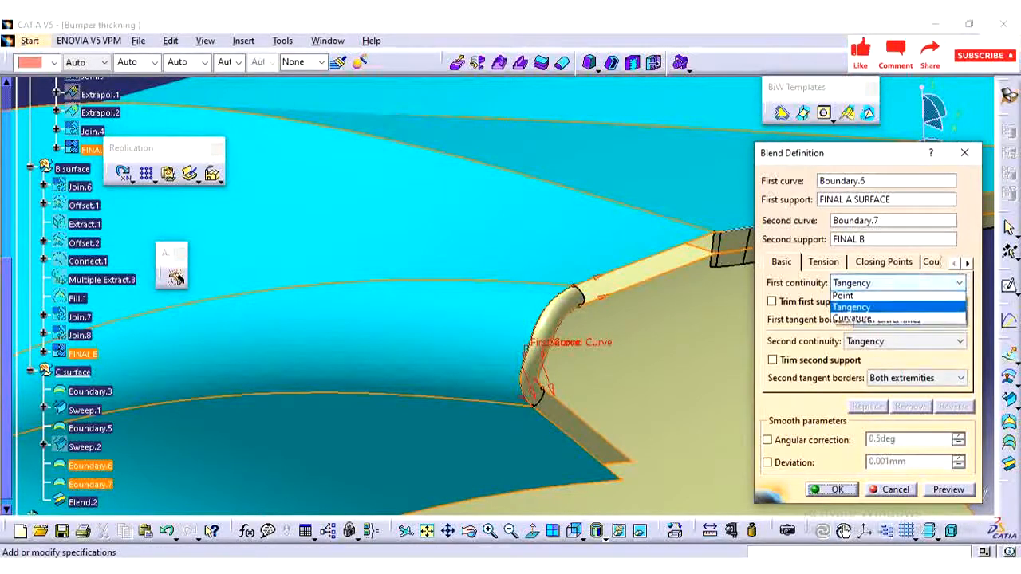
{"action": "left_click", "coordinate": [842, 295]}
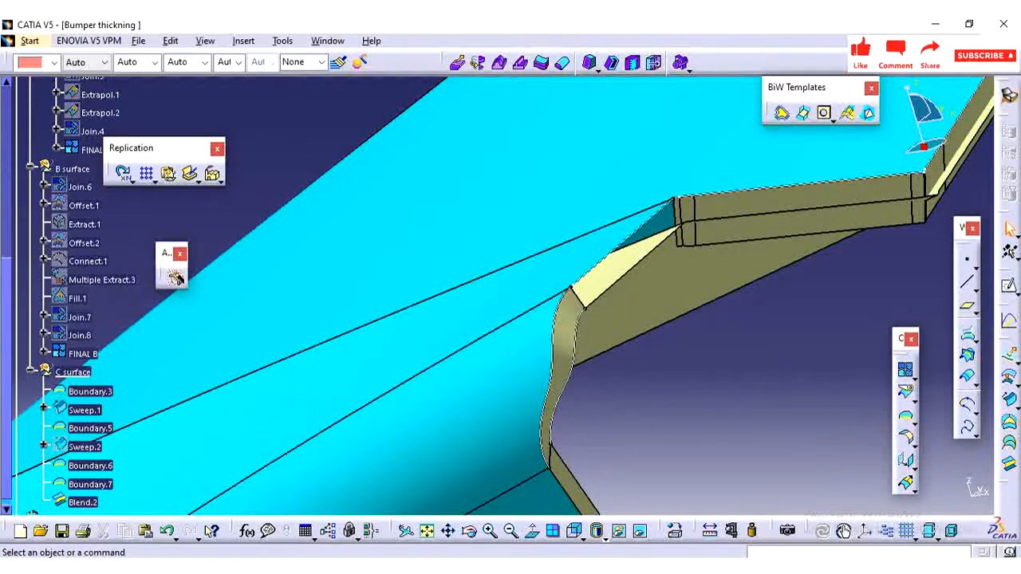
Step: Sweep a 5 mm line along Boundary.6 at 75° to FINAL A SURFACE
{"action": "left_click", "coordinate": [83, 501]}
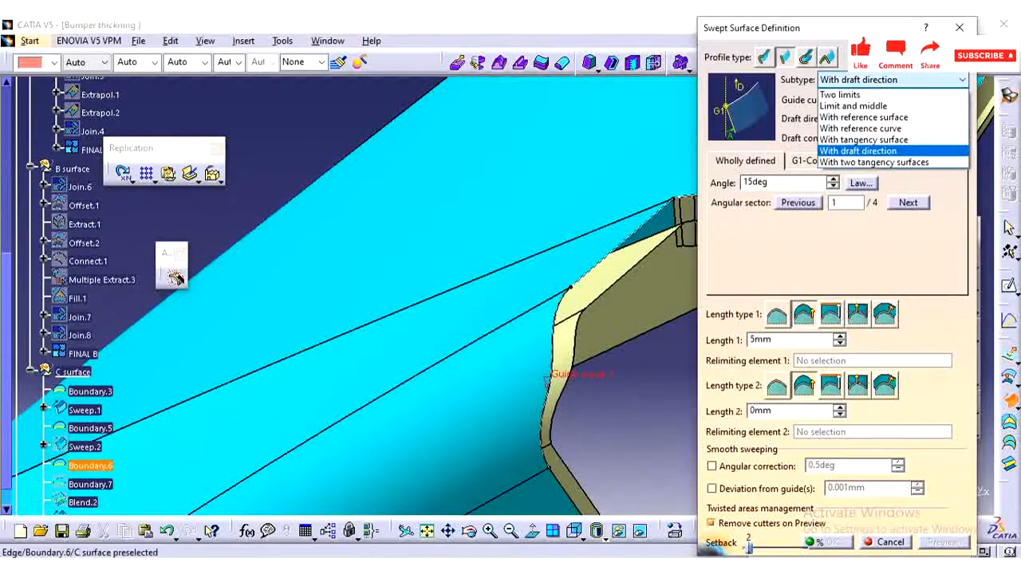
{"action": "left_click", "coordinate": [858, 151]}
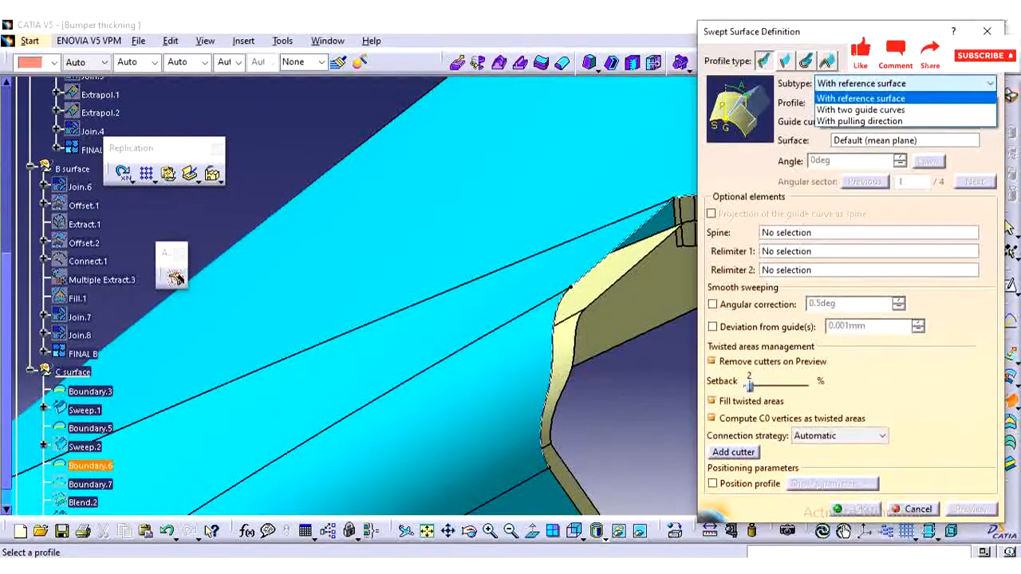
{"action": "left_click", "coordinate": [860, 98]}
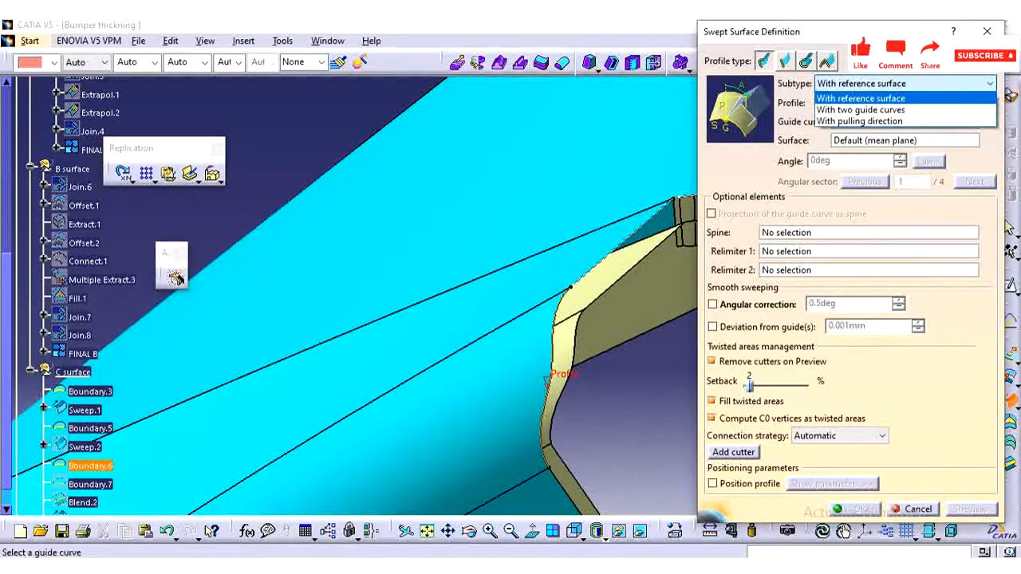
{"action": "left_click", "coordinate": [859, 121]}
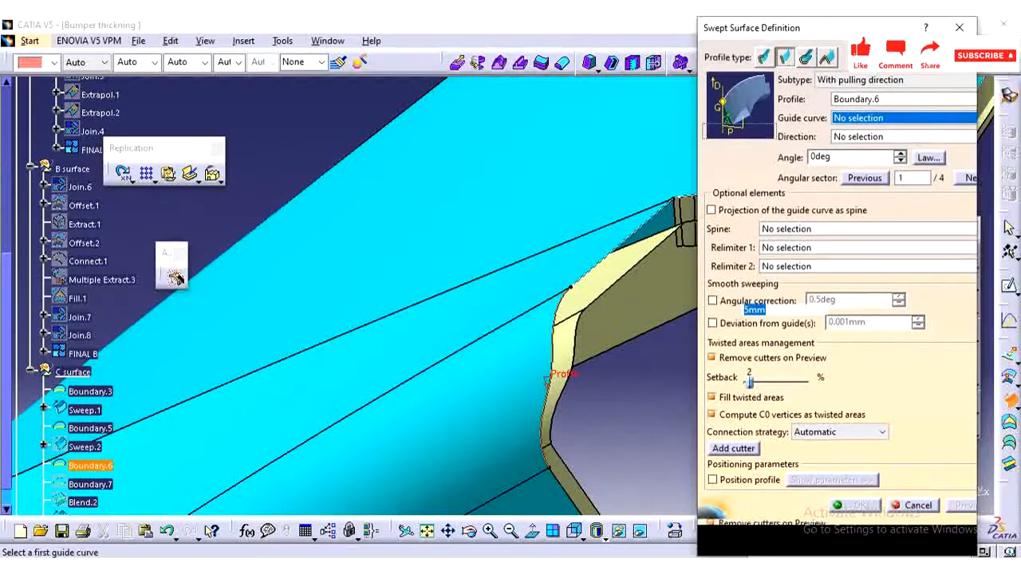
{"action": "left_click", "coordinate": [889, 78]}
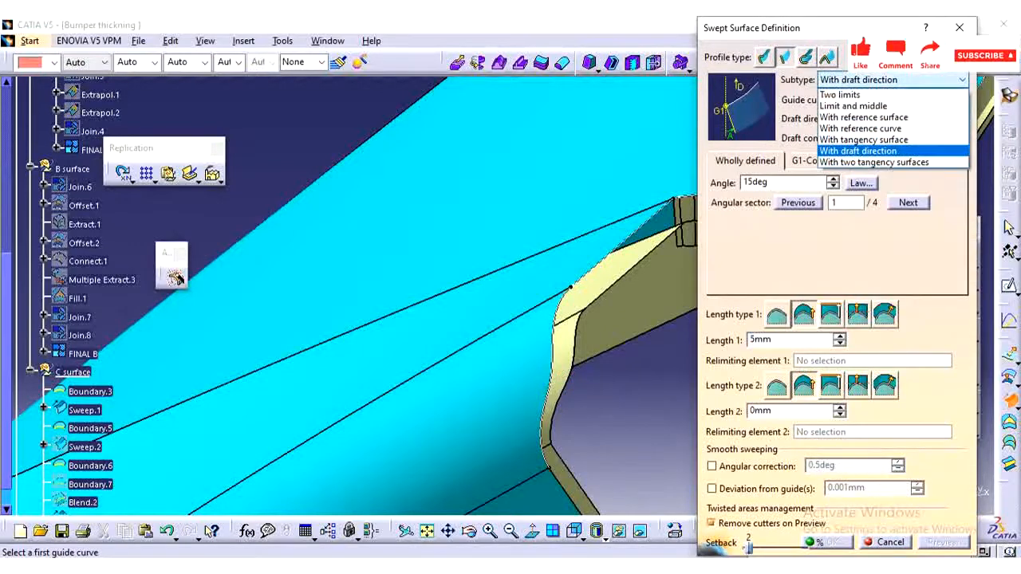
{"action": "left_click", "coordinate": [863, 139]}
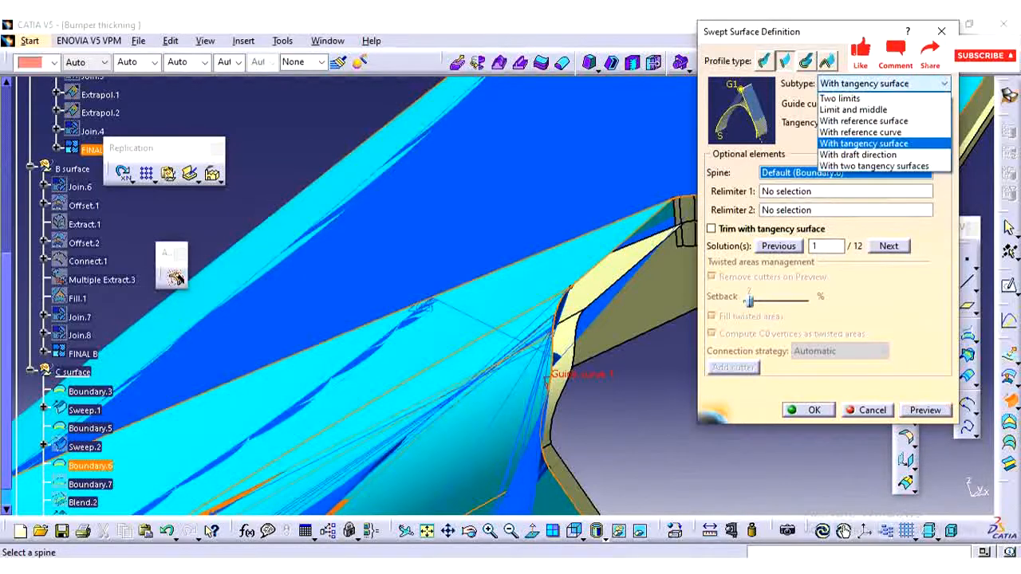
{"action": "left_click", "coordinate": [864, 132]}
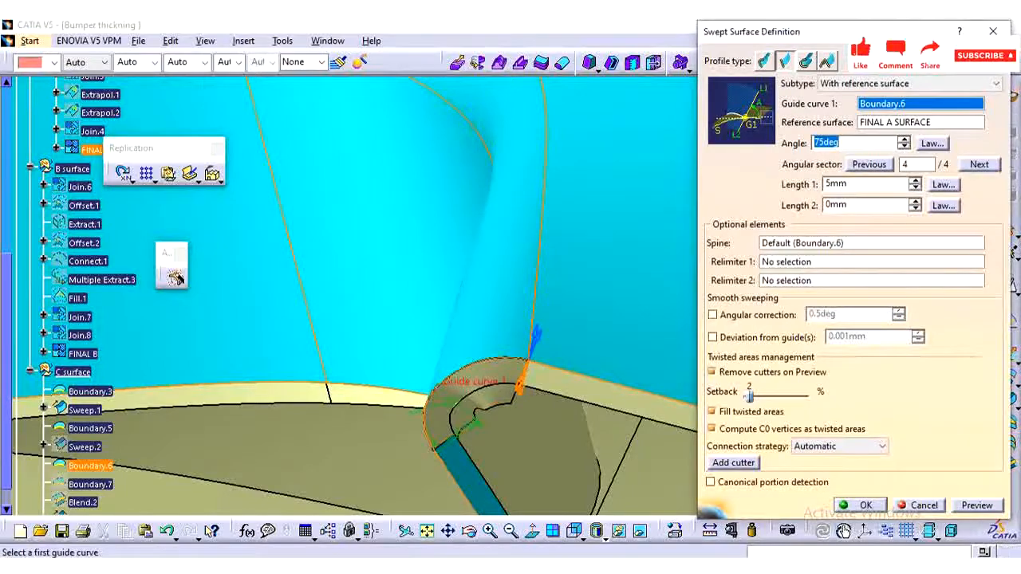
{"action": "left_click", "coordinate": [924, 504]}
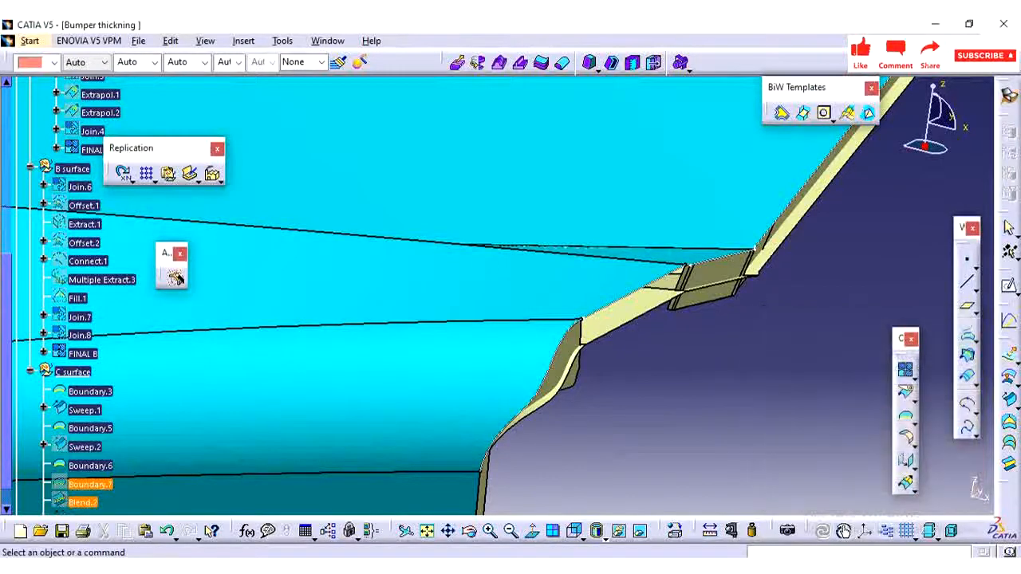
Step: Delete Boundary.7 and Blend.2, and create Boundary.8 along FINAL A SURFACE Edge.14 between two vertices
{"action": "right_click", "coordinate": [85, 447]}
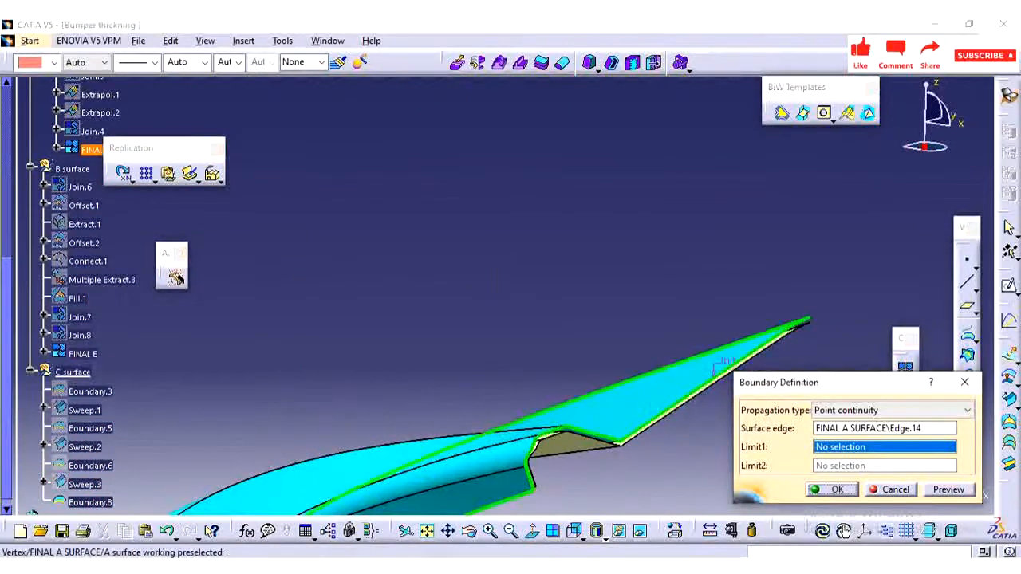
{"action": "left_click", "coordinate": [540, 472]}
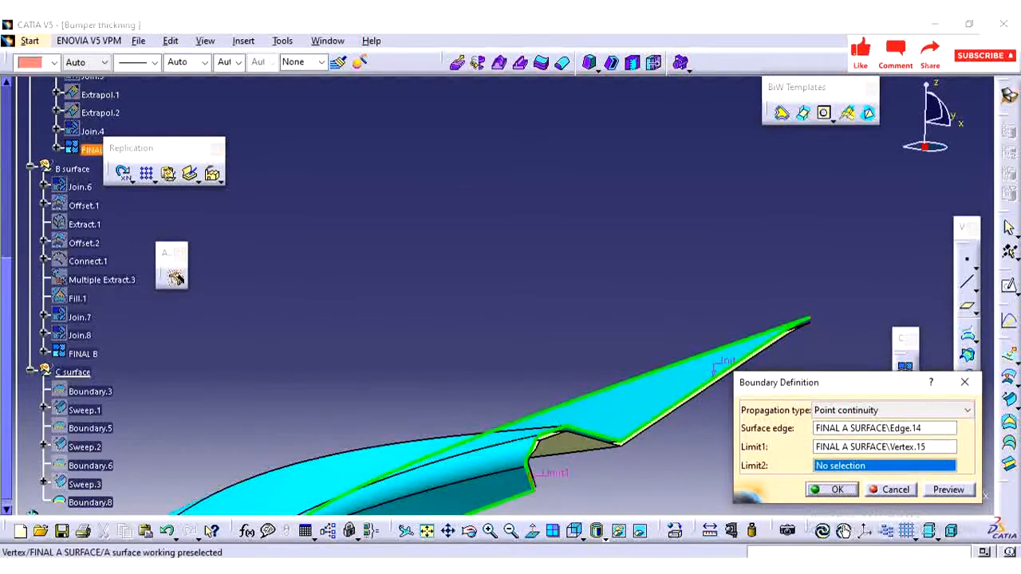
{"action": "left_click", "coordinate": [808, 319]}
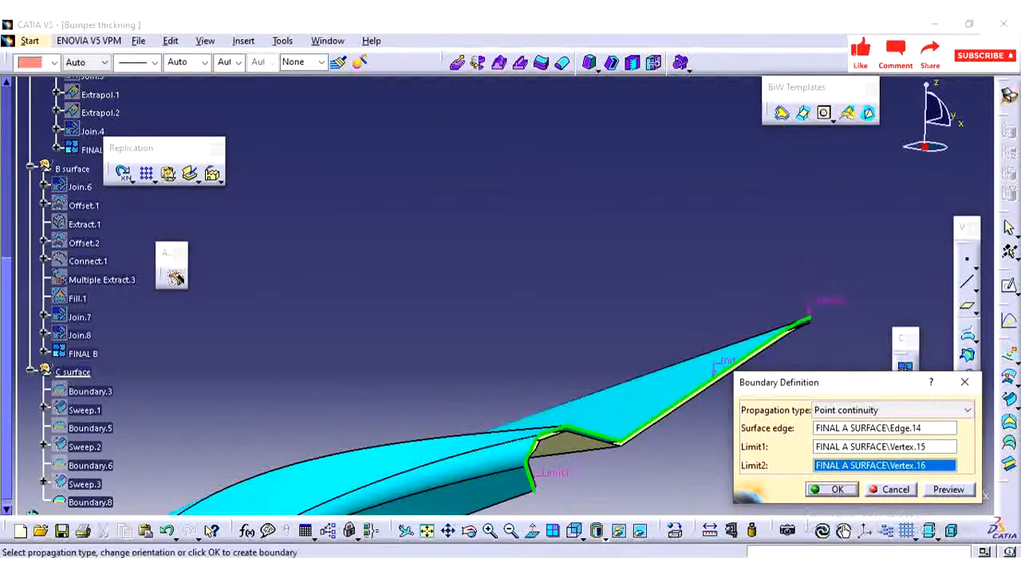
{"action": "left_click", "coordinate": [837, 488]}
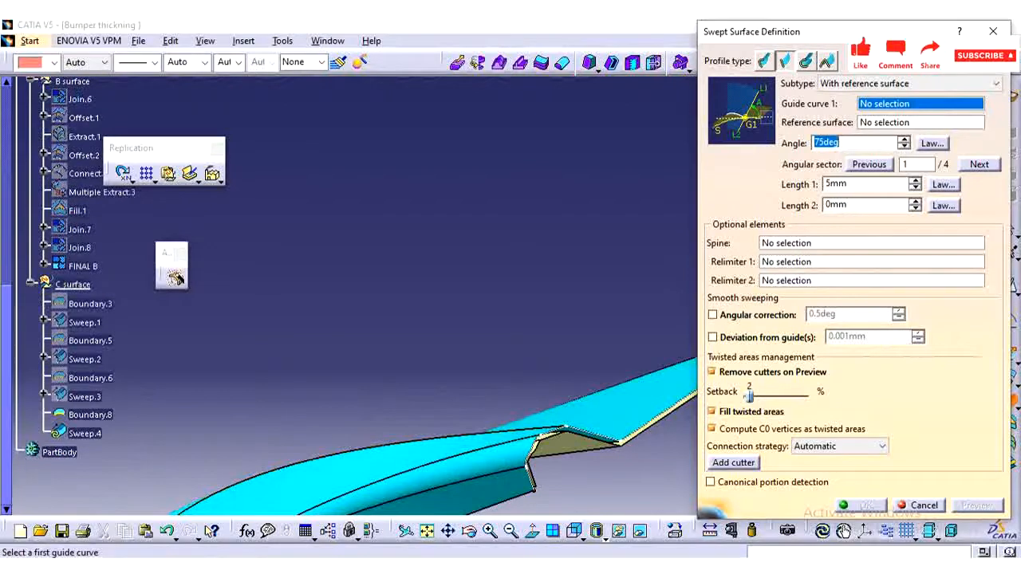
Step: Preview a sweep along Boundary.8, also with angular sector 4, and dismiss both cusp errors
{"action": "left_click", "coordinate": [90, 414]}
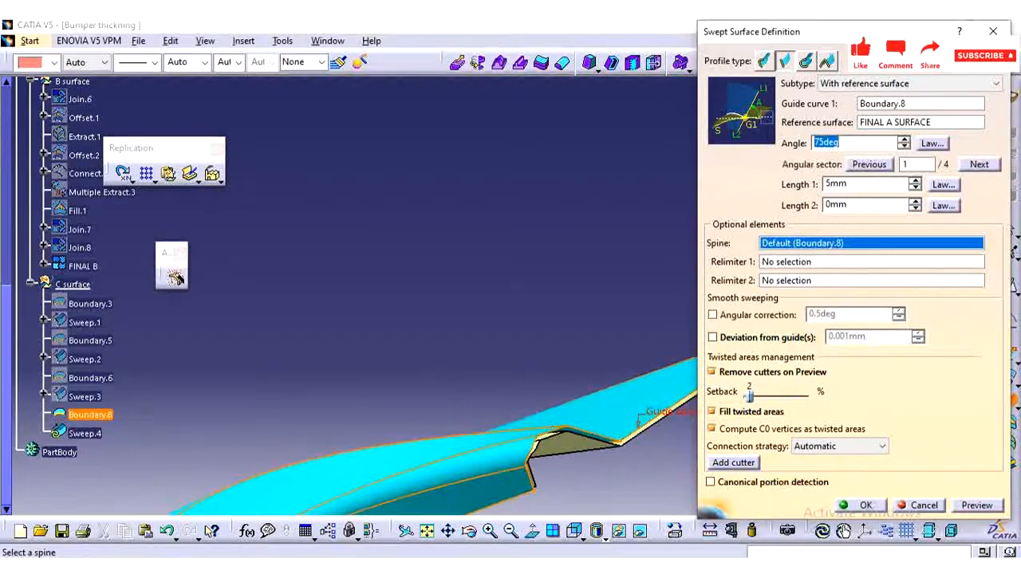
{"action": "left_click", "coordinate": [976, 505]}
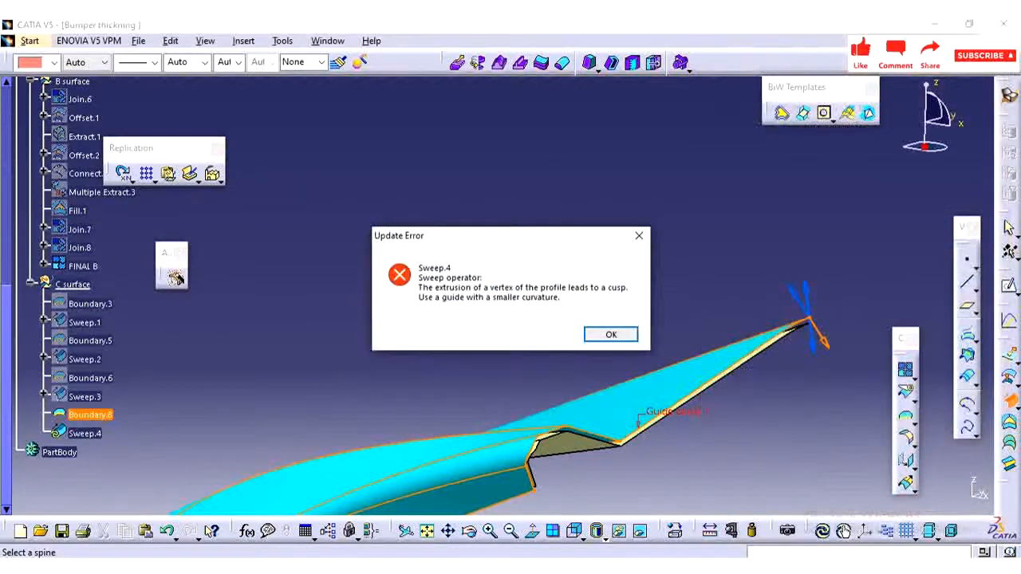
{"action": "left_click", "coordinate": [610, 334]}
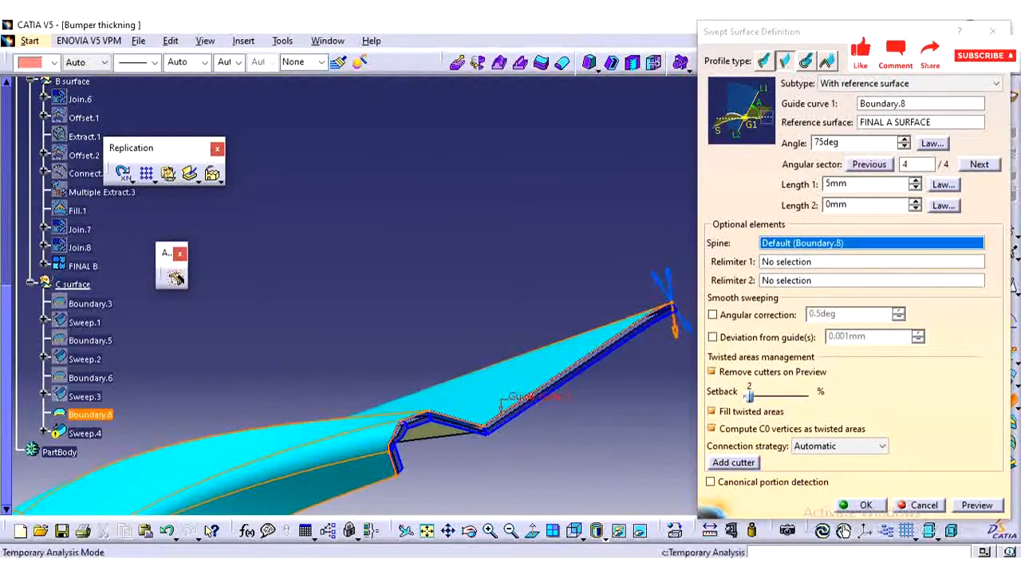
{"action": "left_click", "coordinate": [865, 505]}
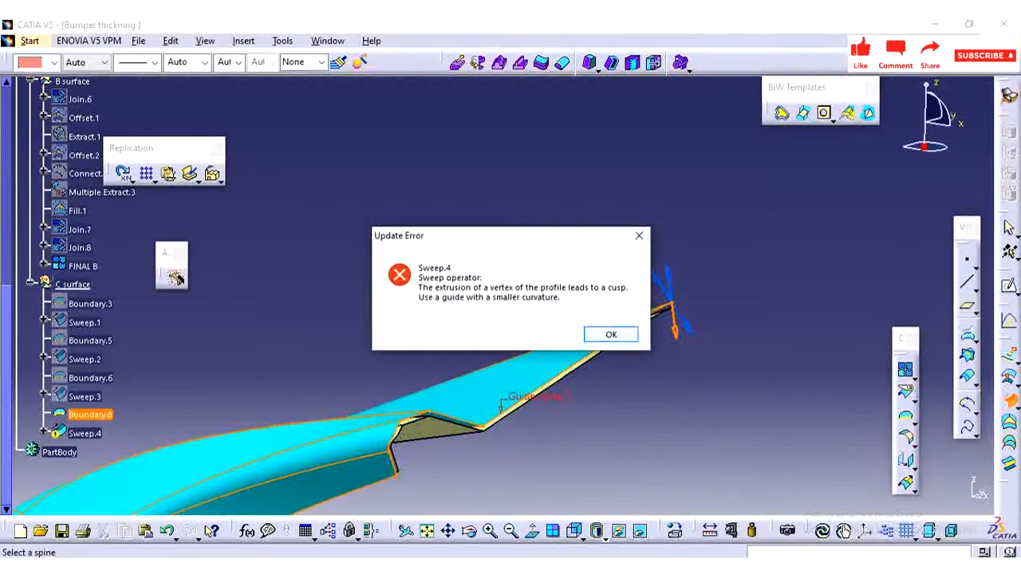
{"action": "left_click", "coordinate": [610, 333]}
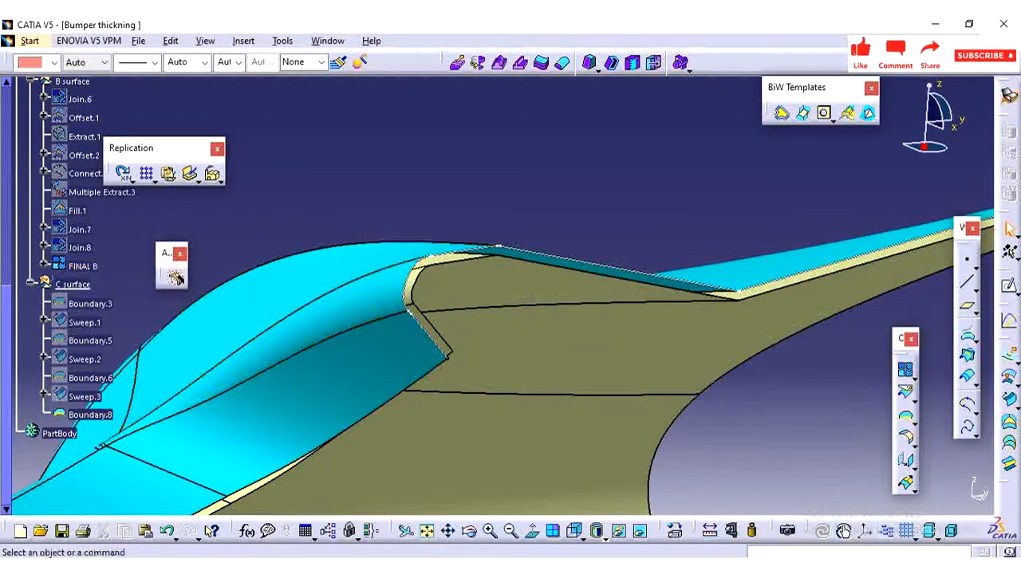
{"action": "left_click", "coordinate": [90, 377]}
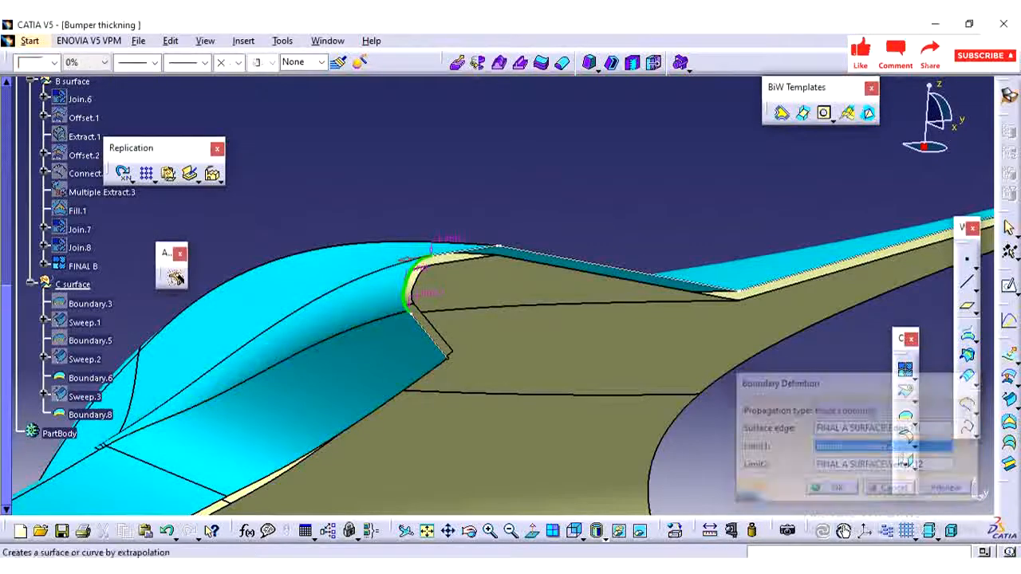
{"action": "right_click", "coordinate": [89, 413]}
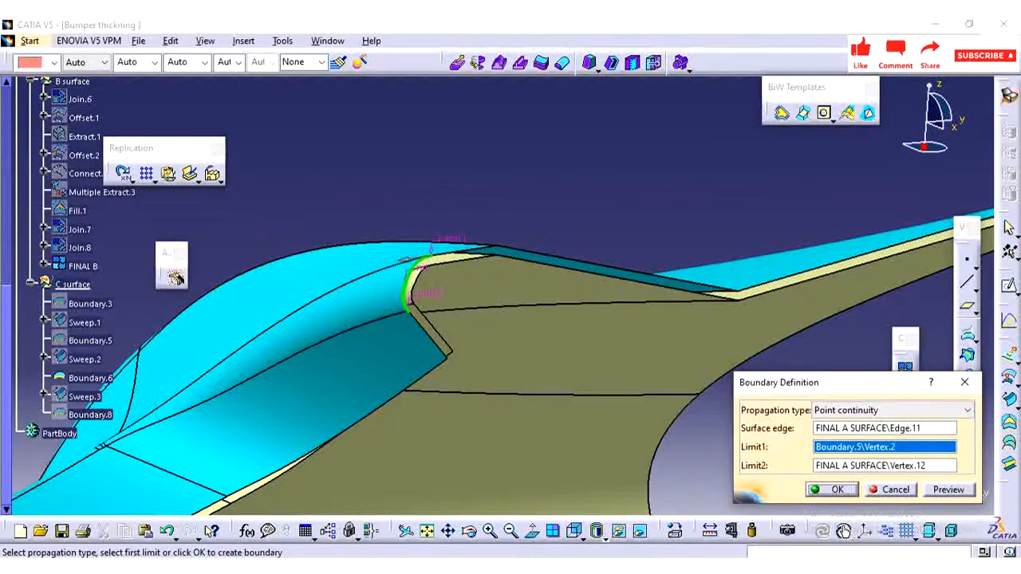
{"action": "left_click", "coordinate": [883, 465]}
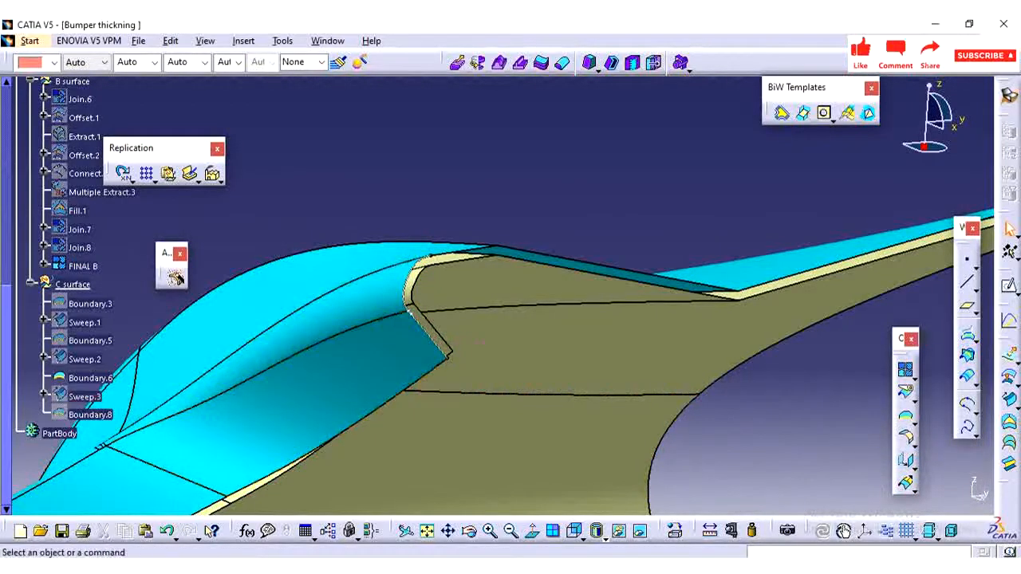
{"action": "left_click", "coordinate": [85, 397]}
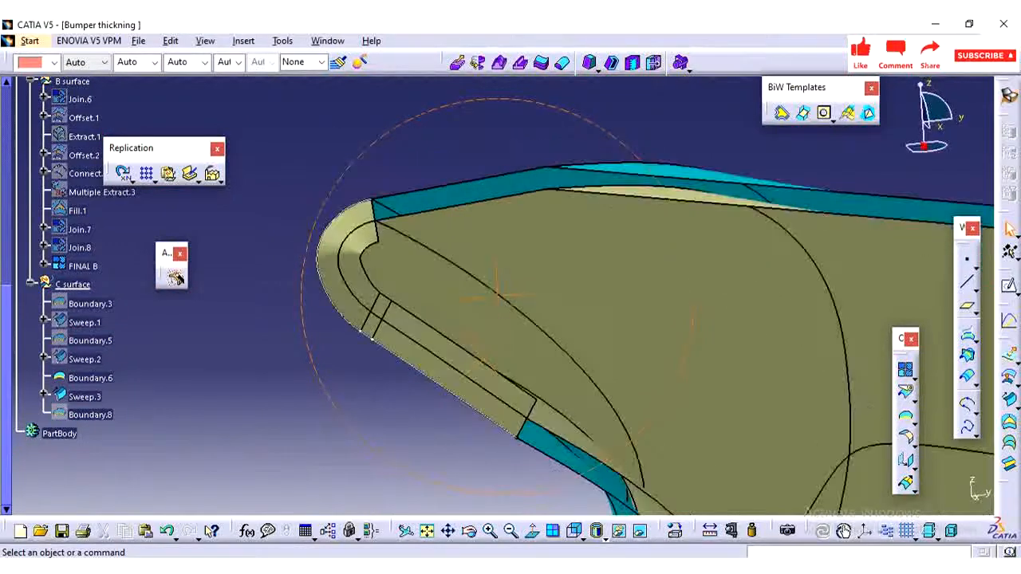
{"action": "right_click", "coordinate": [85, 358]}
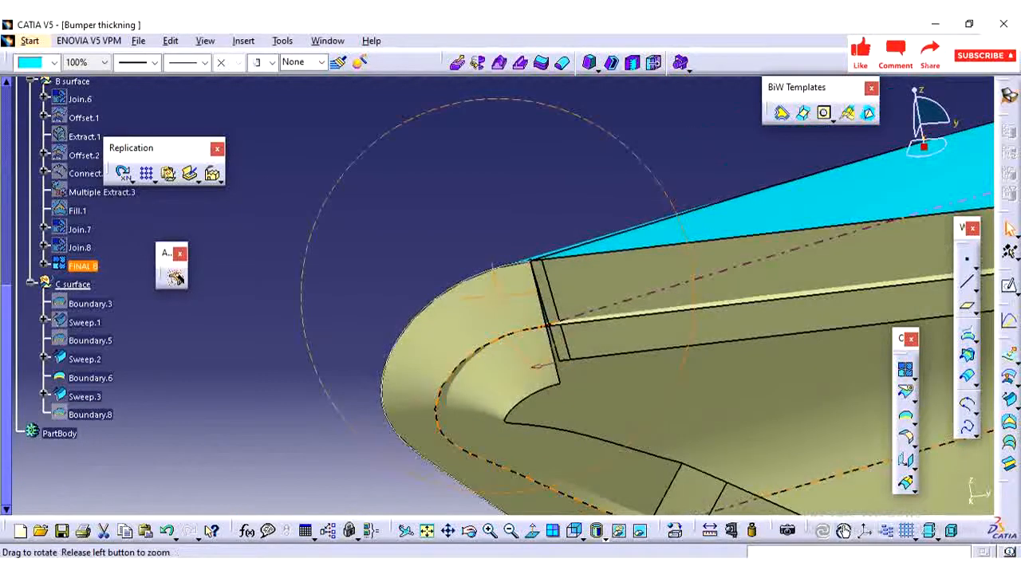
Step: Re-limit Boundary.6 at new vertices on FINAL A SURFACE Edge.11, dismissing Sweep.3's cusp errors
{"action": "left_click", "coordinate": [85, 396]}
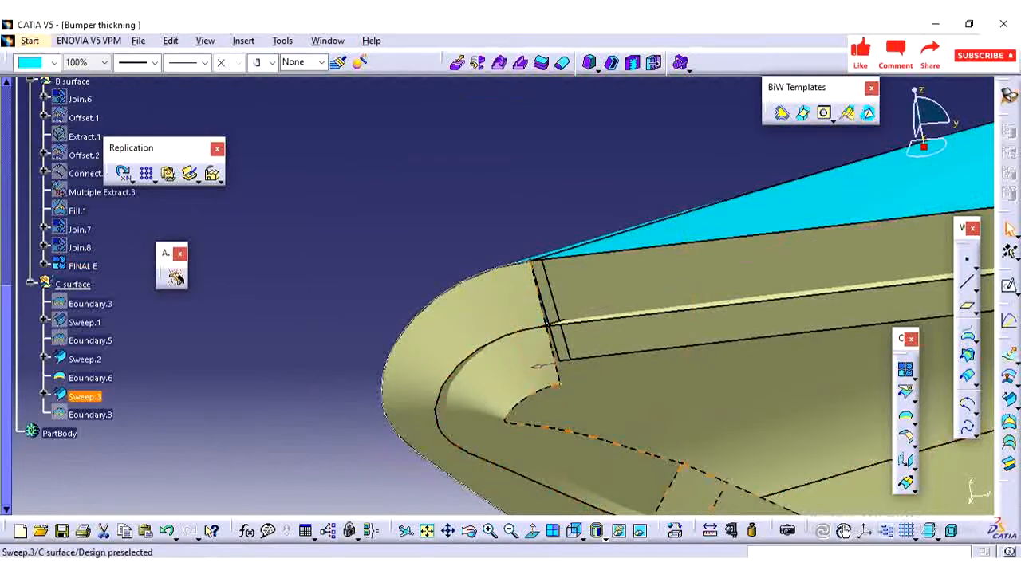
{"action": "left_click", "coordinate": [90, 377]}
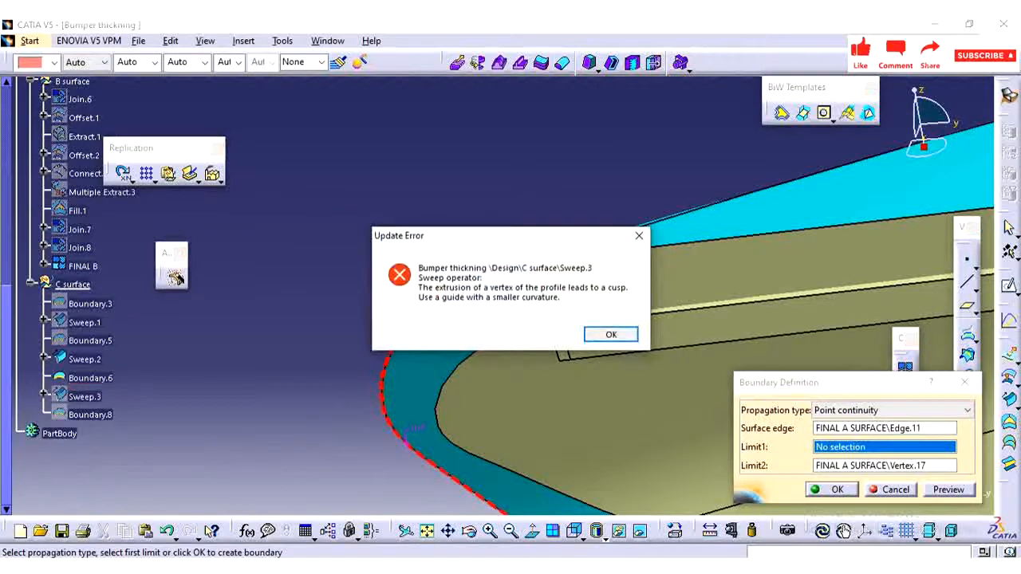
{"action": "left_click", "coordinate": [610, 333]}
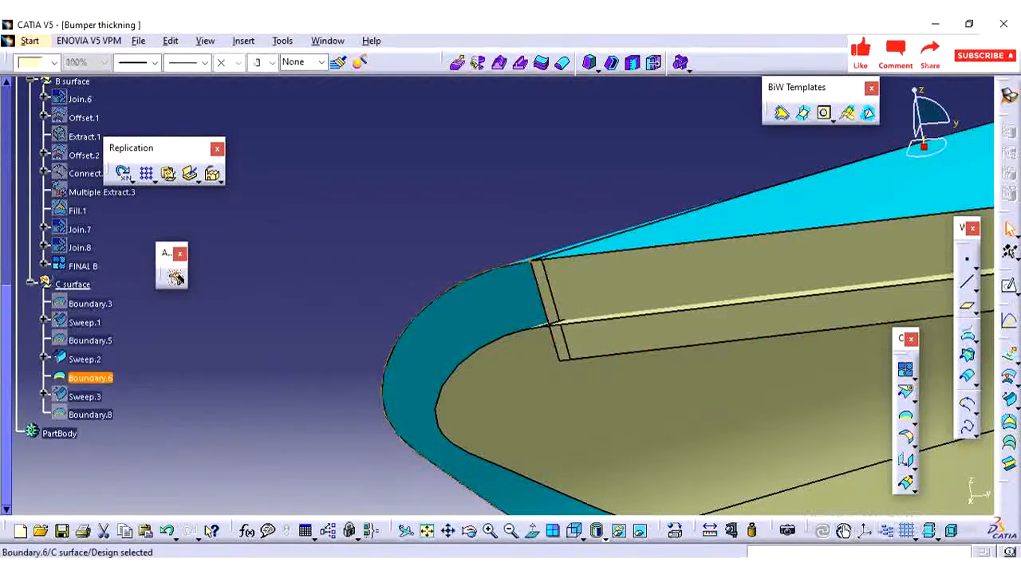
{"action": "left_click", "coordinate": [86, 358]}
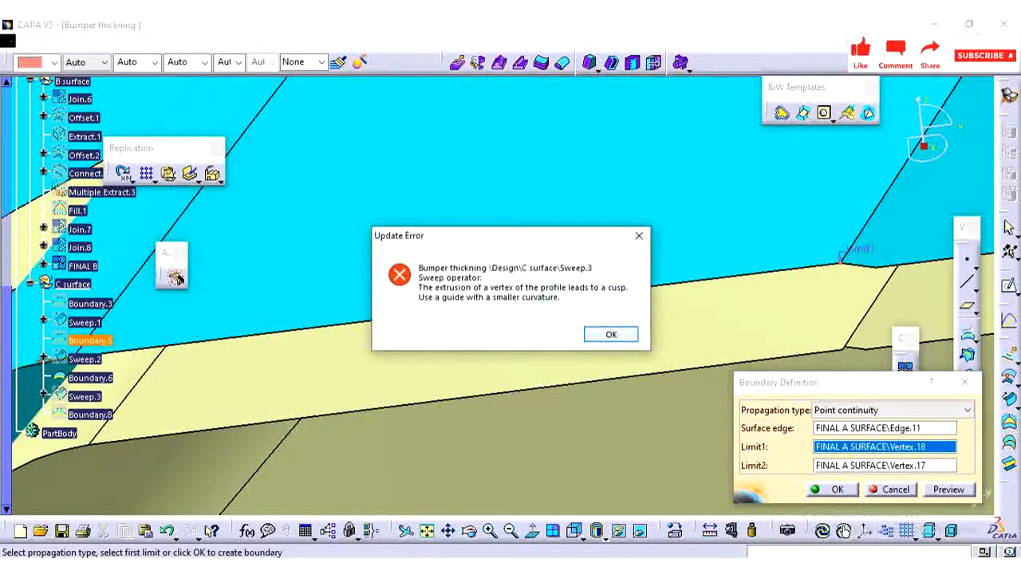
{"action": "left_click", "coordinate": [610, 334]}
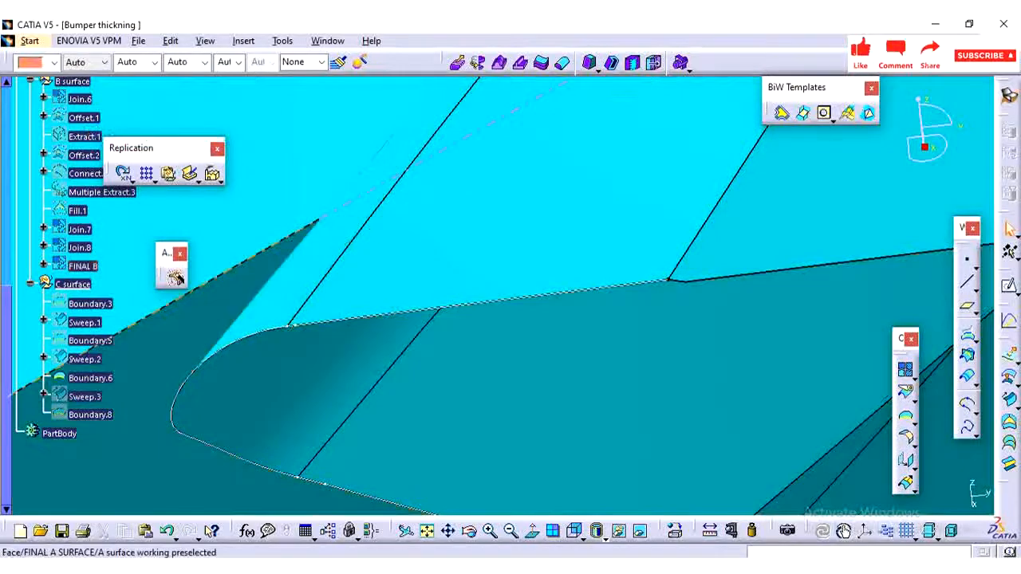
Step: Show Sweep.3 in the model, then bring up Sweep.1's context menu
{"action": "right_click", "coordinate": [85, 397]}
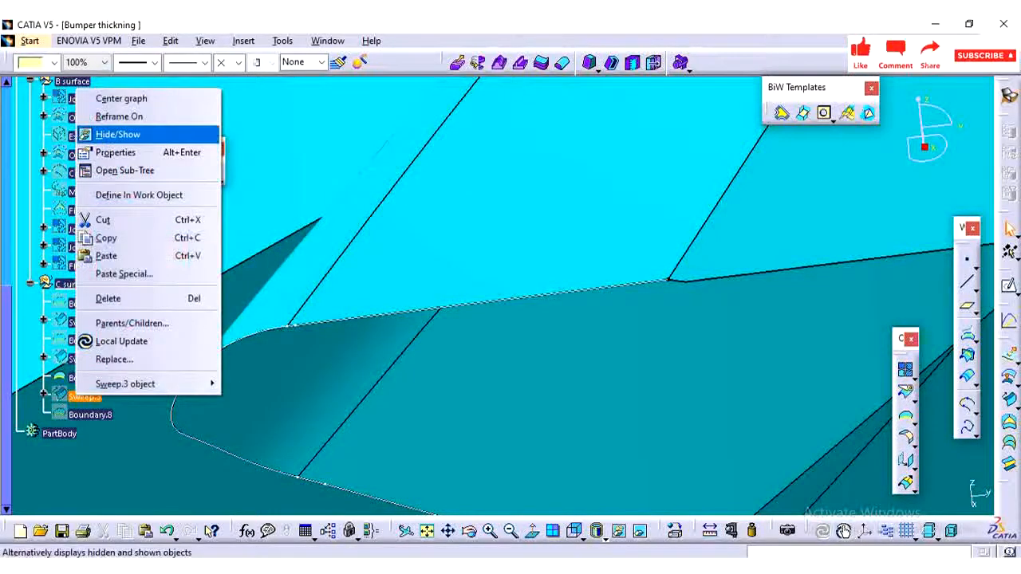
{"action": "left_click", "coordinate": [118, 134]}
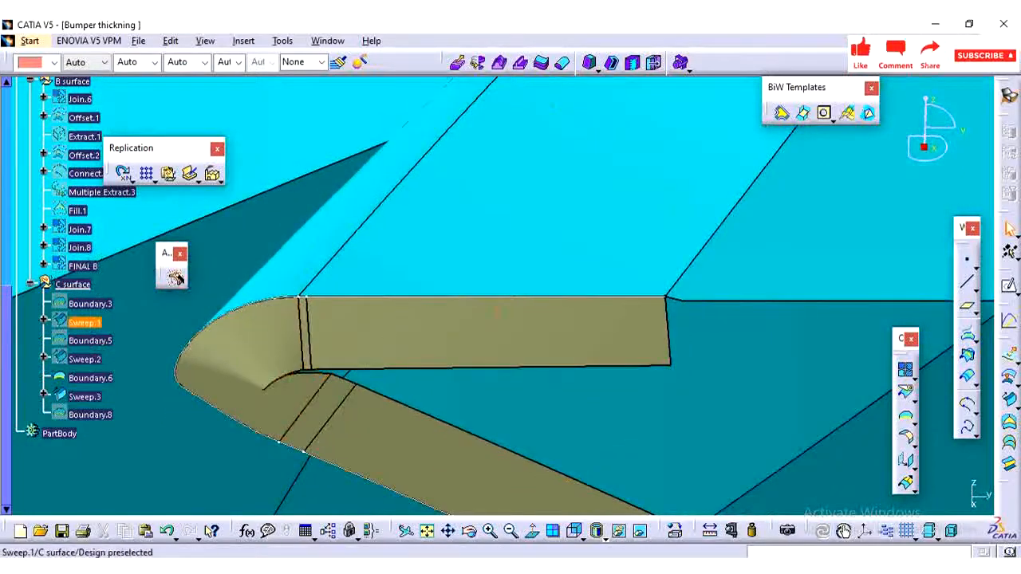
{"action": "right_click", "coordinate": [85, 322]}
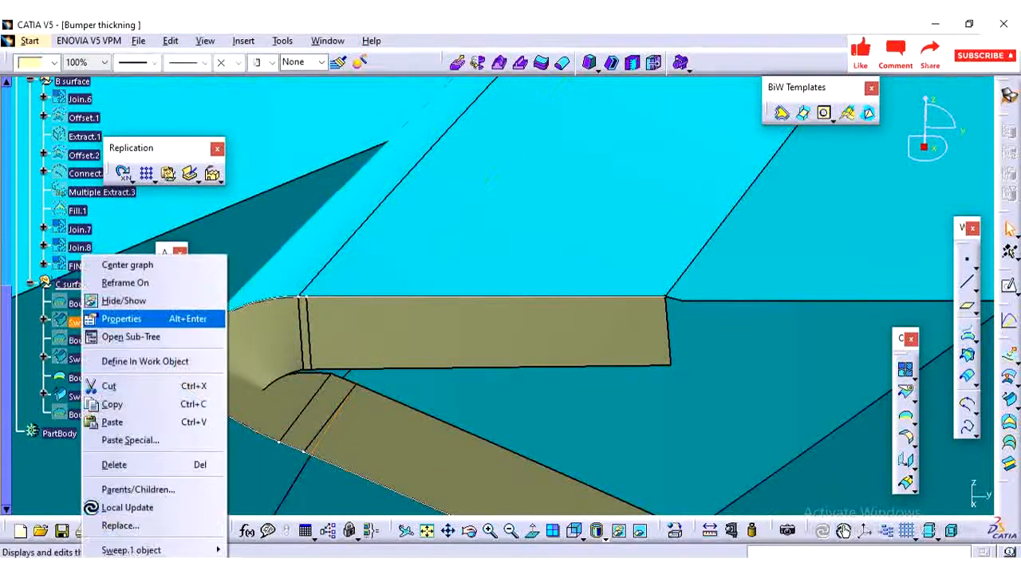